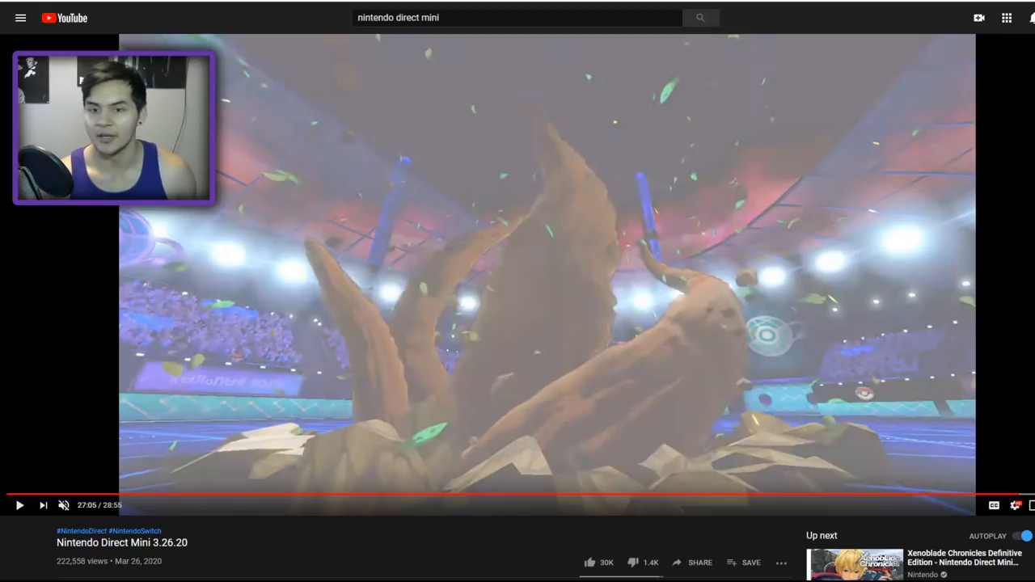
mouse_move(600, 294)
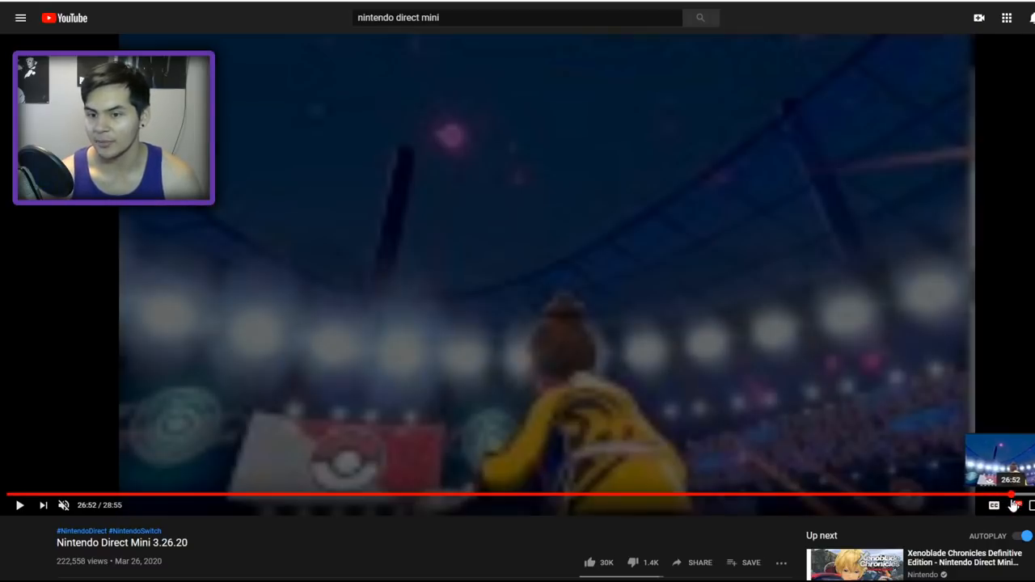
Seek the Nintendo Direct Mini 3.26.20 video back to around 26:52.
click(1011, 494)
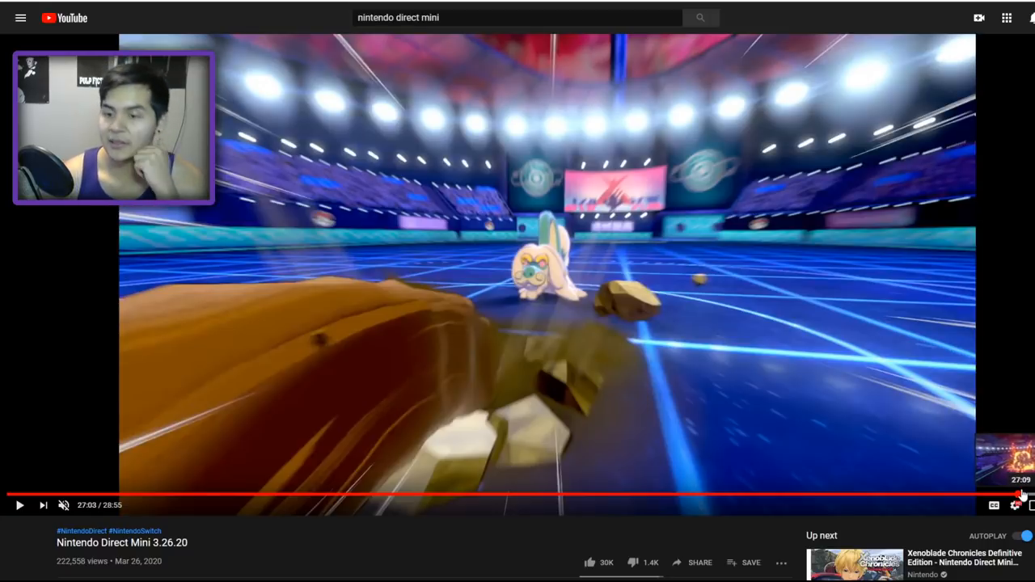
mouse_move(888, 337)
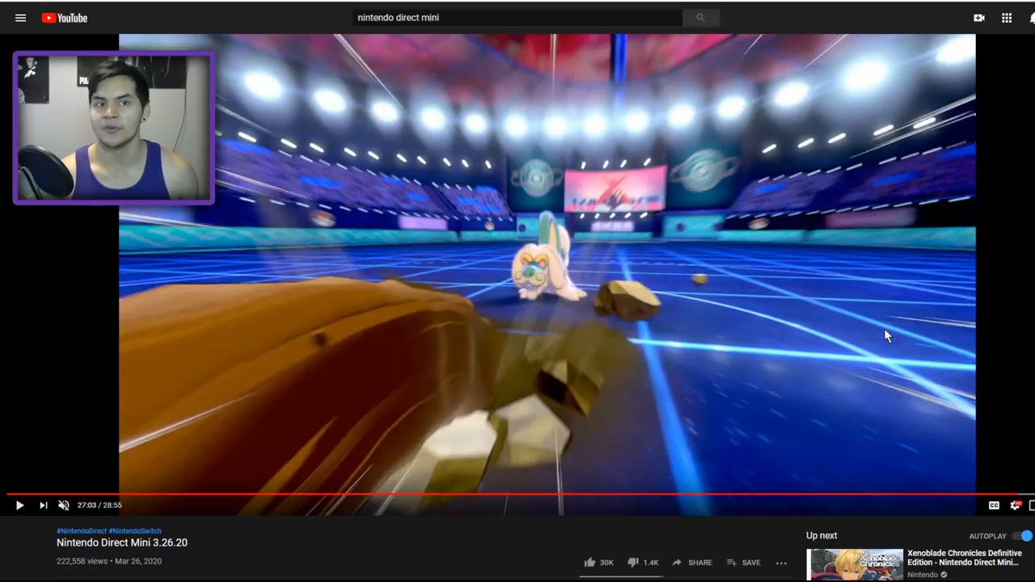
mouse_move(339, 28)
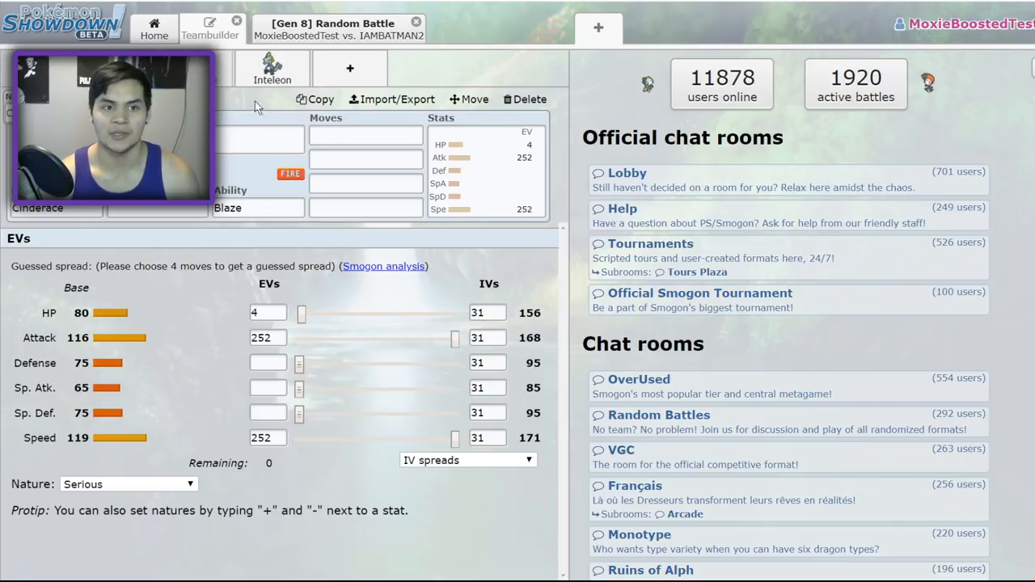
Give Rillaboom Drum Beating and Wood Hammer as moves, with 252 Attack EVs.
click(272, 68)
text(Rillaboom)
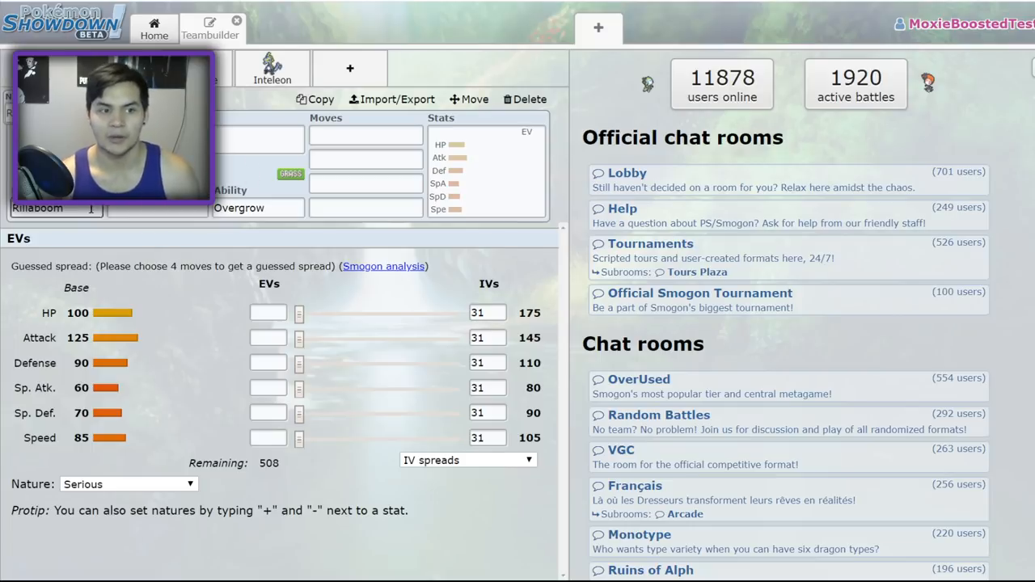
click(366, 136)
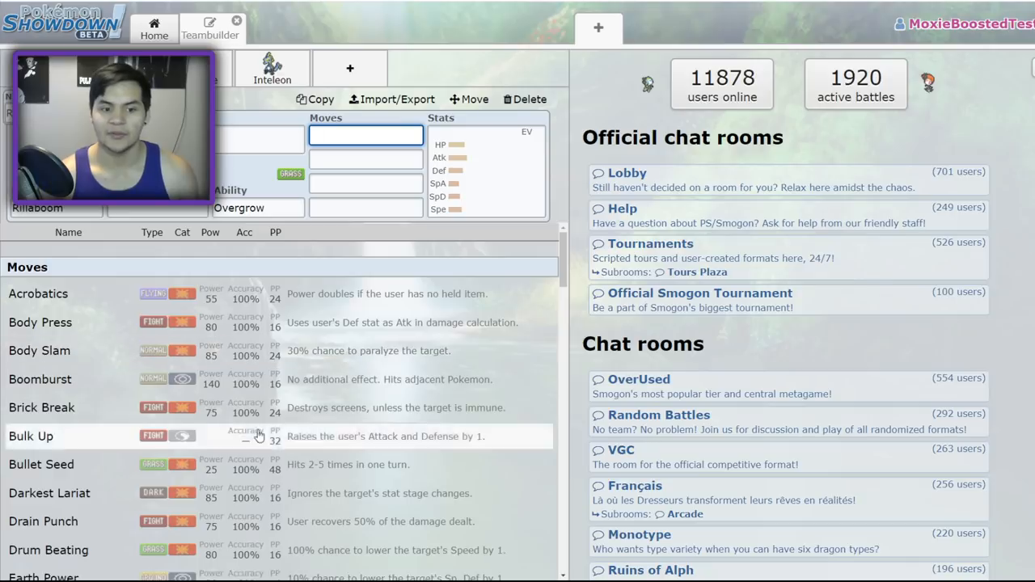
click(48, 549)
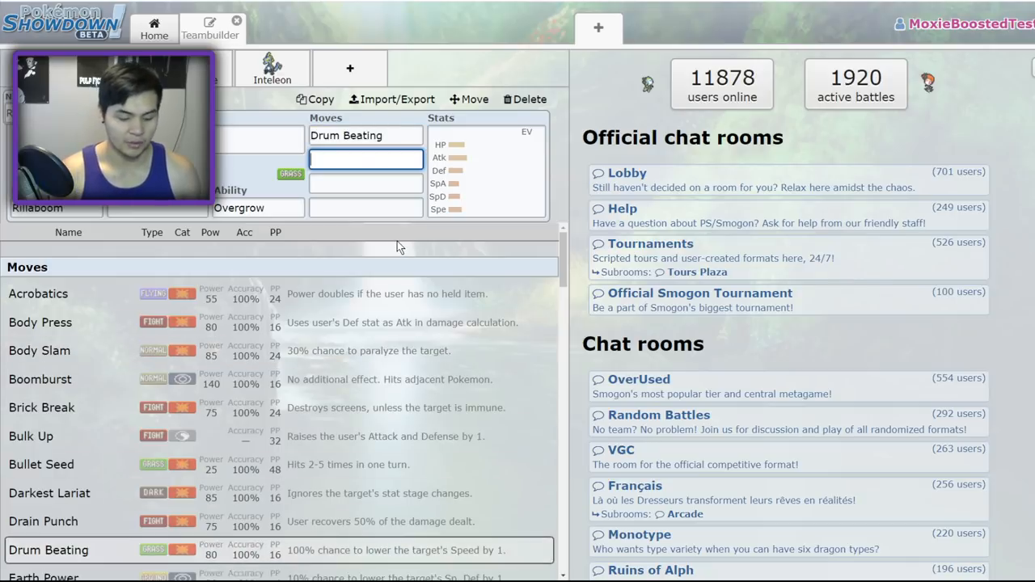
text(Wood Hammer)
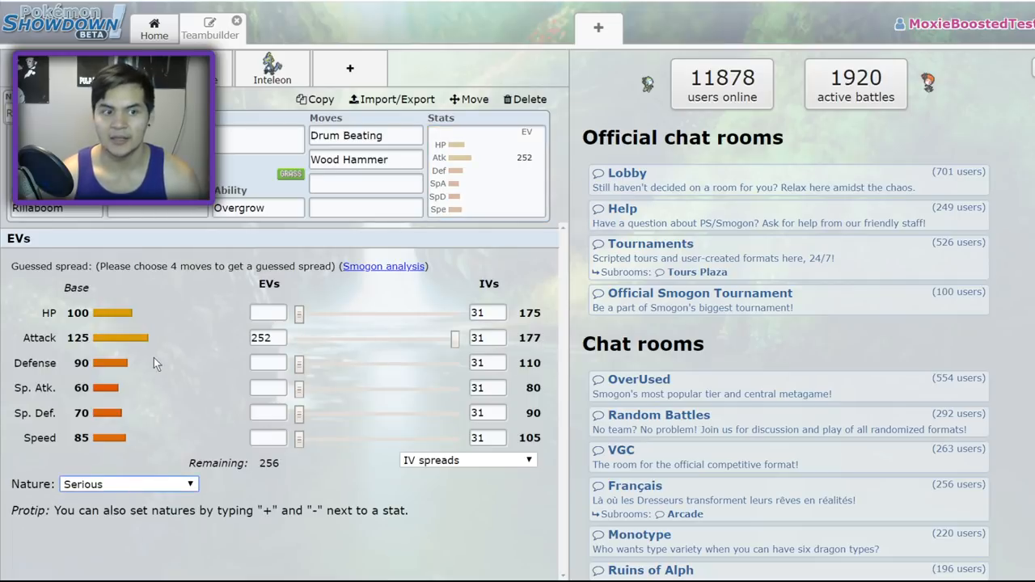
click(128, 484)
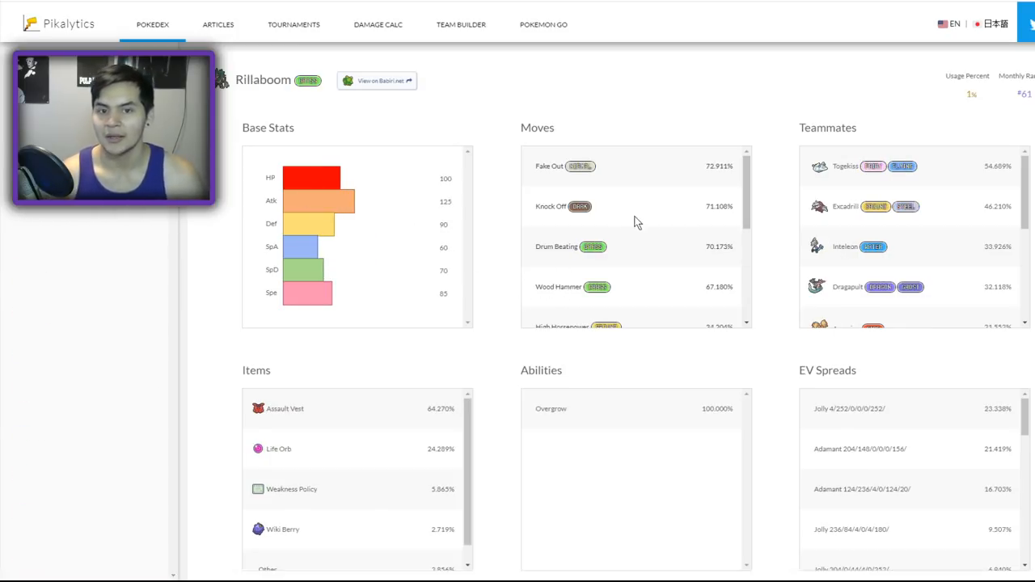
mouse_move(586, 152)
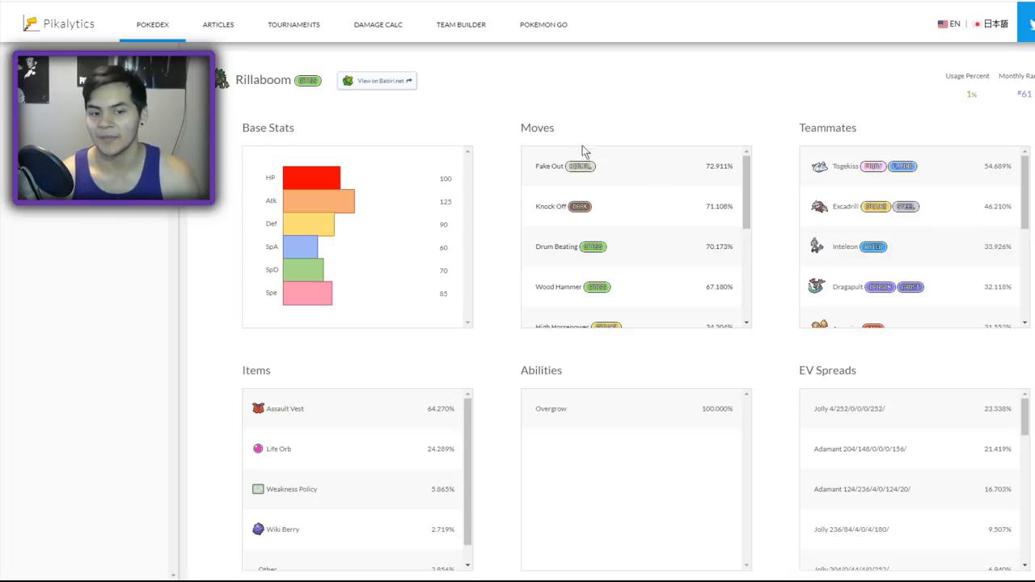
mouse_move(621, 210)
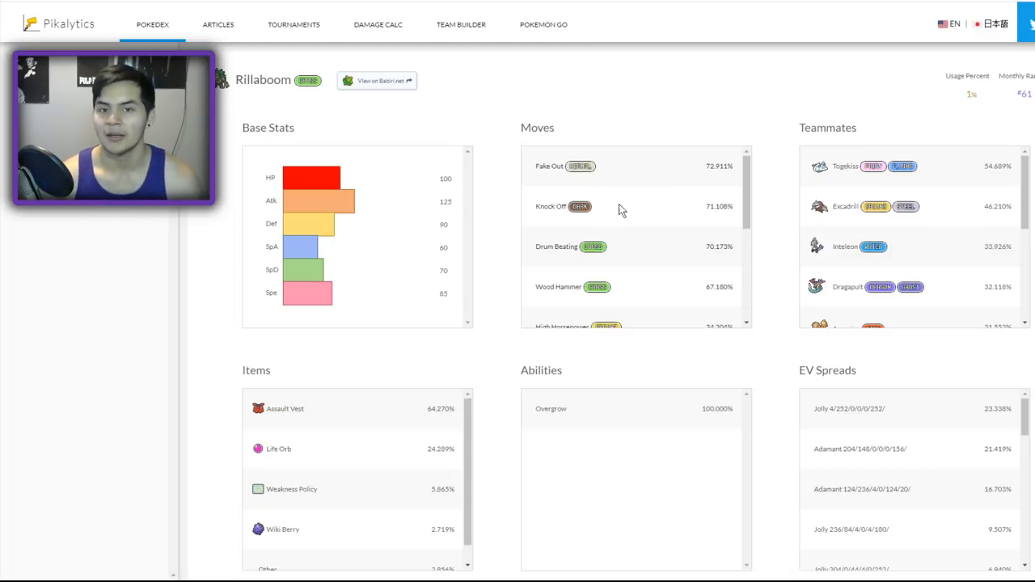
mouse_move(608, 264)
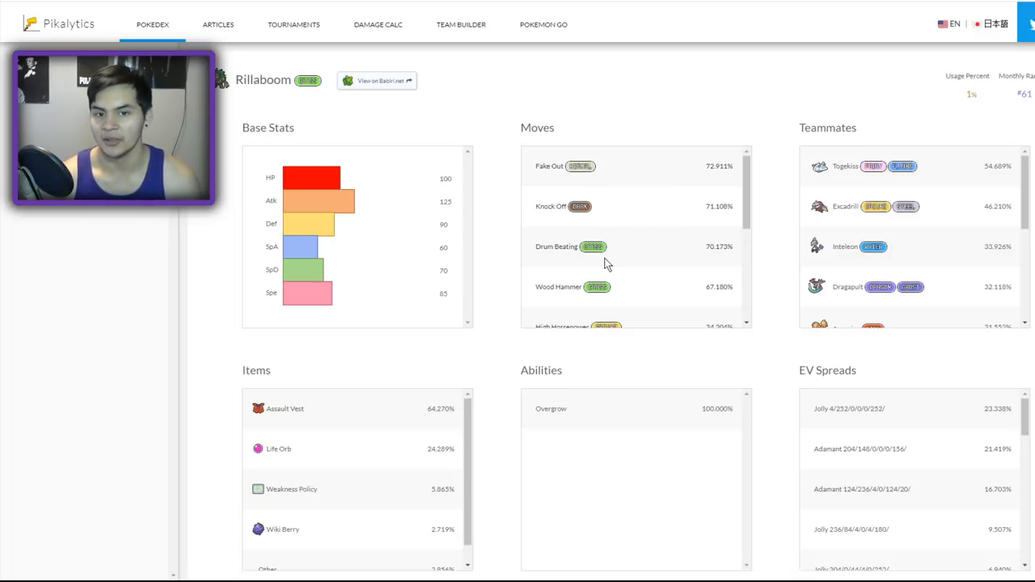
scroll(down, 3)
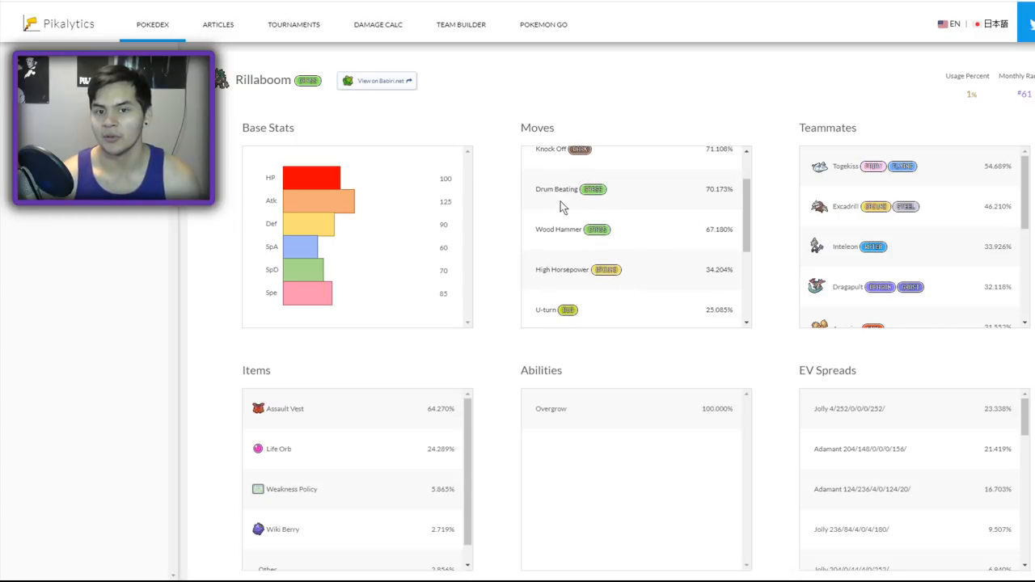
mouse_move(532, 297)
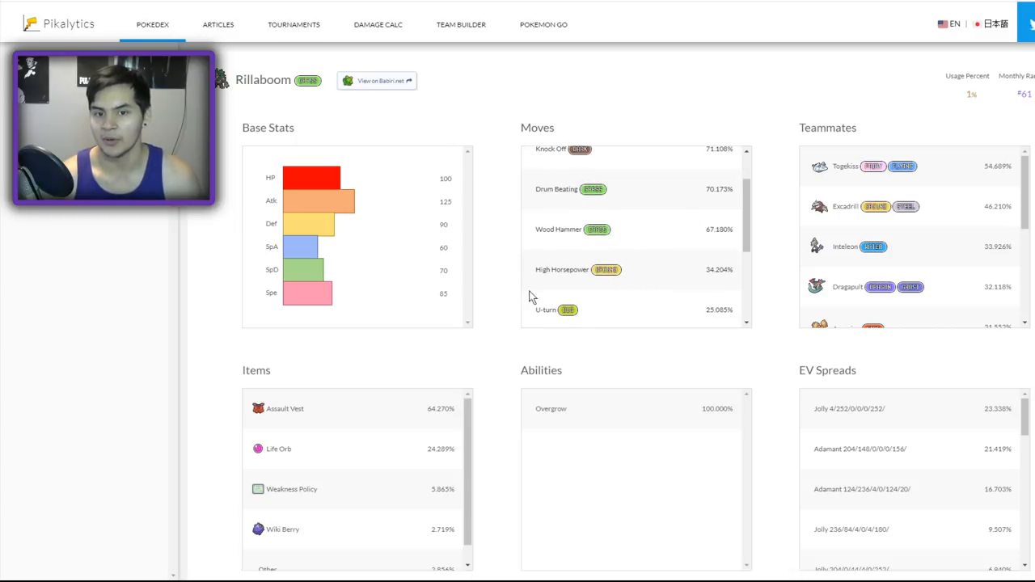
mouse_move(340, 418)
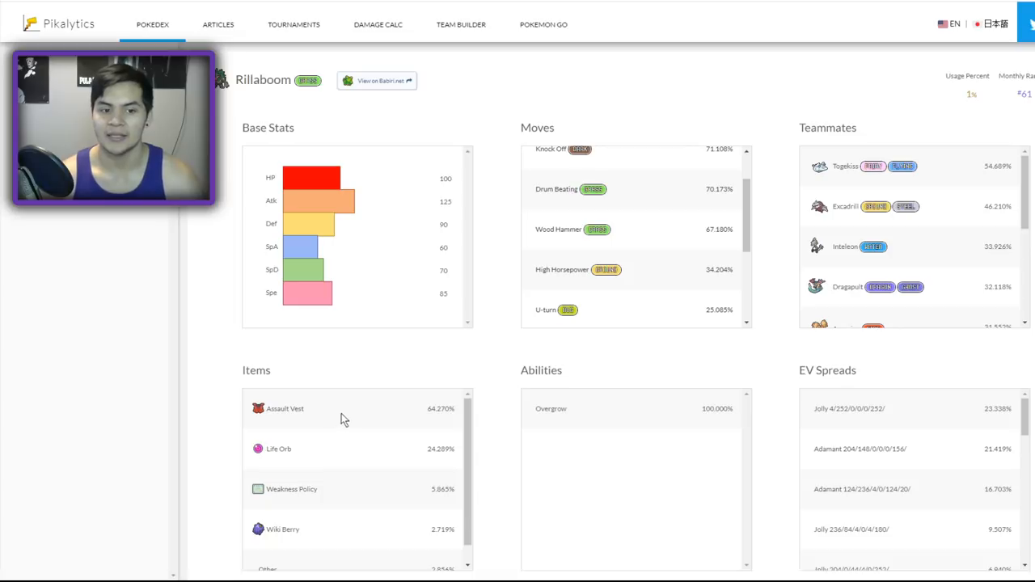
mouse_move(641, 380)
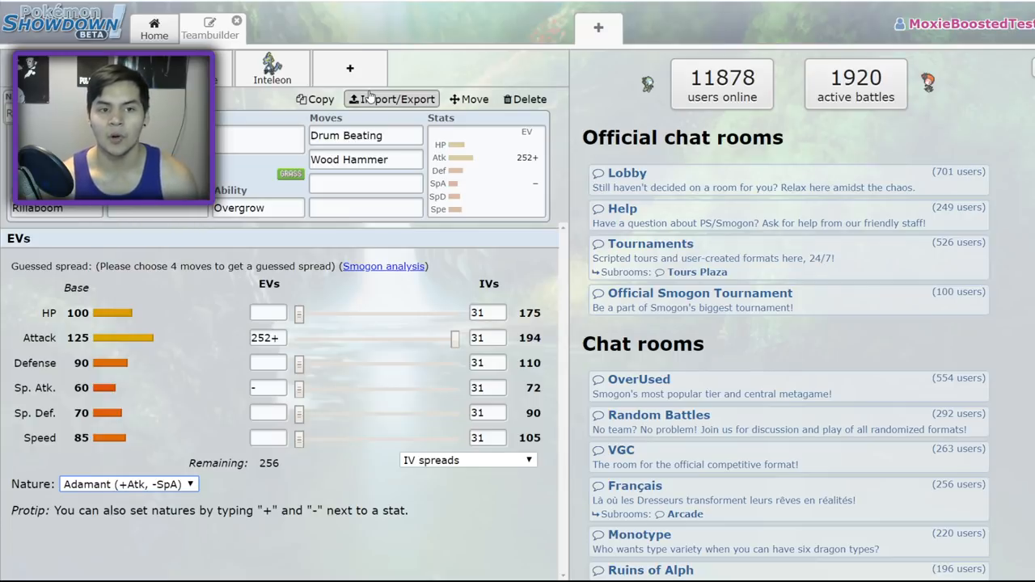
click(349, 68)
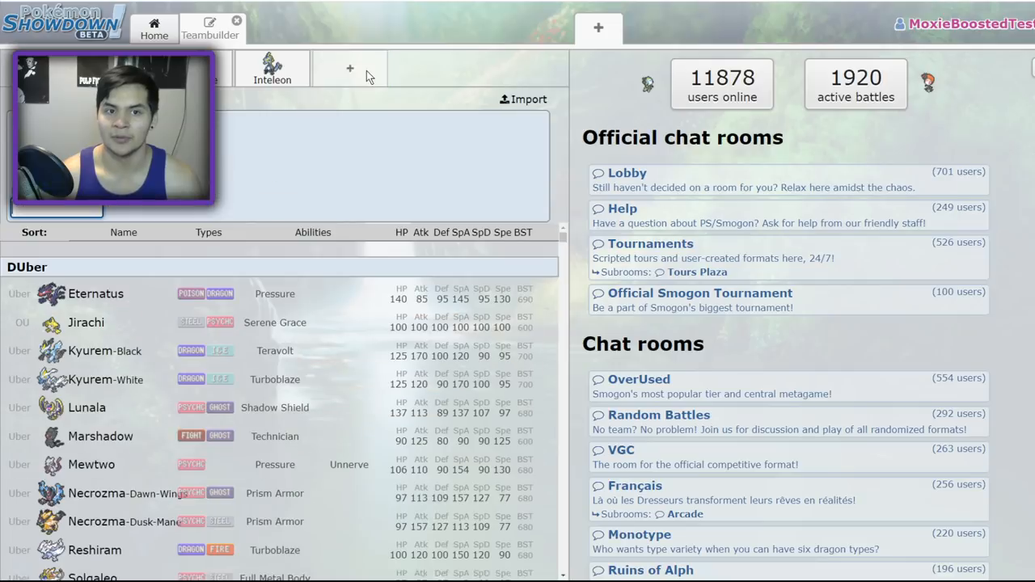
text(sa)
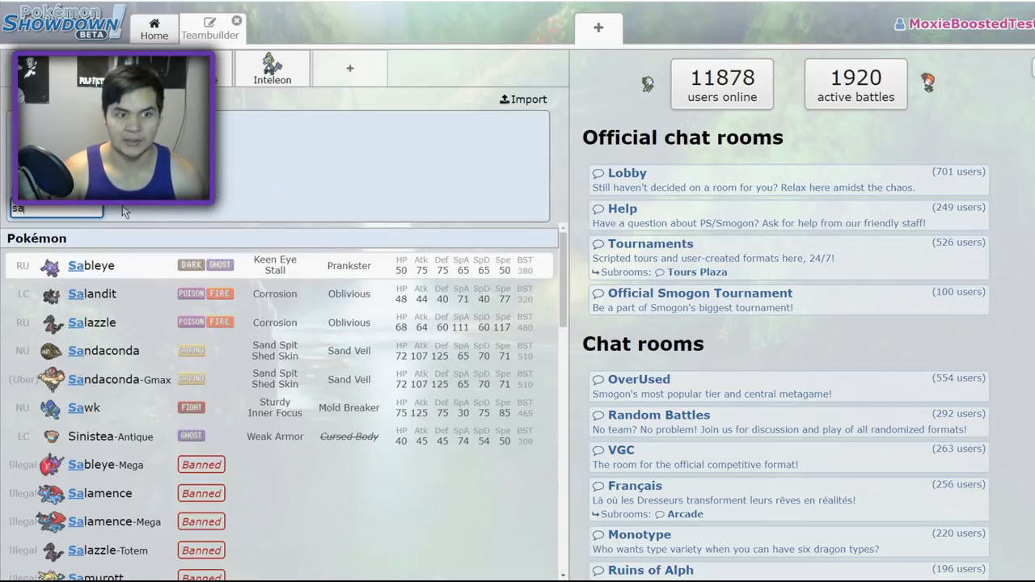
text(p)
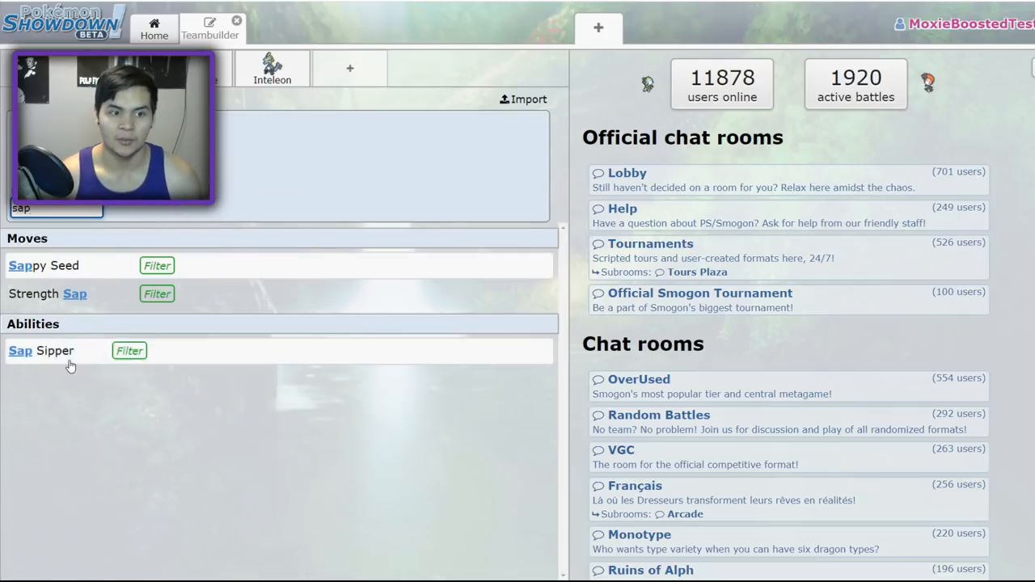
click(129, 351)
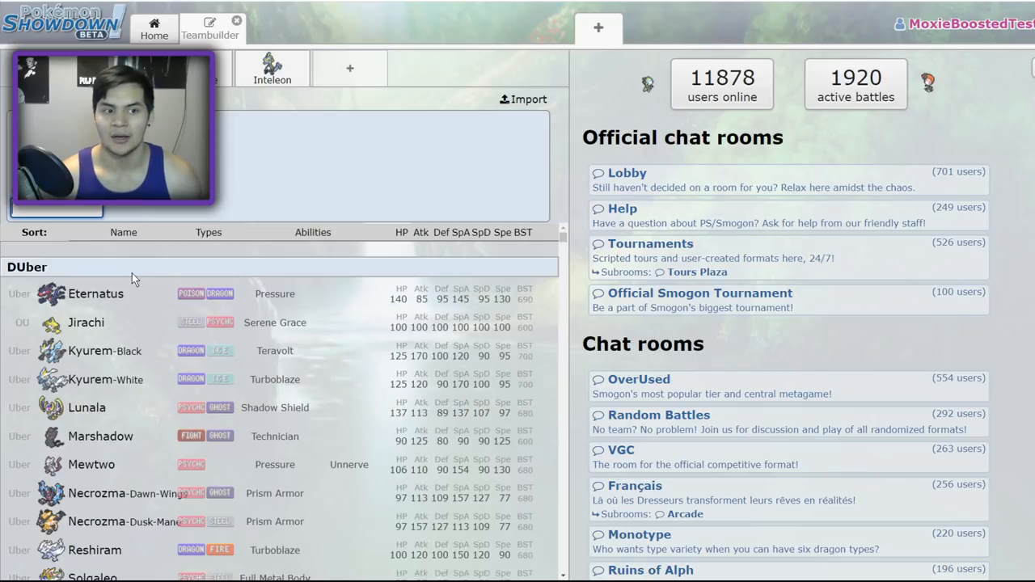
text(wond)
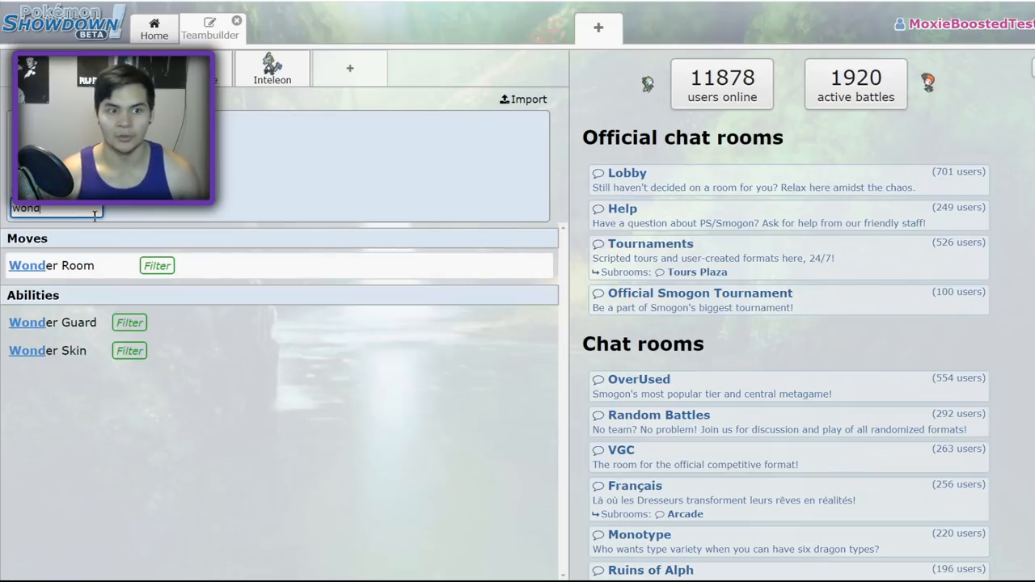
click(129, 322)
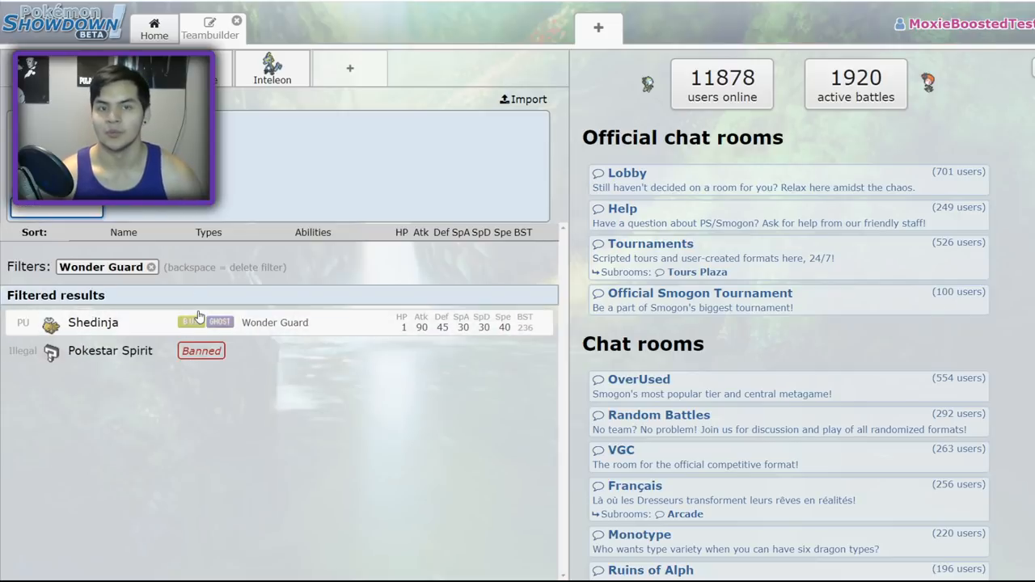
click(151, 267)
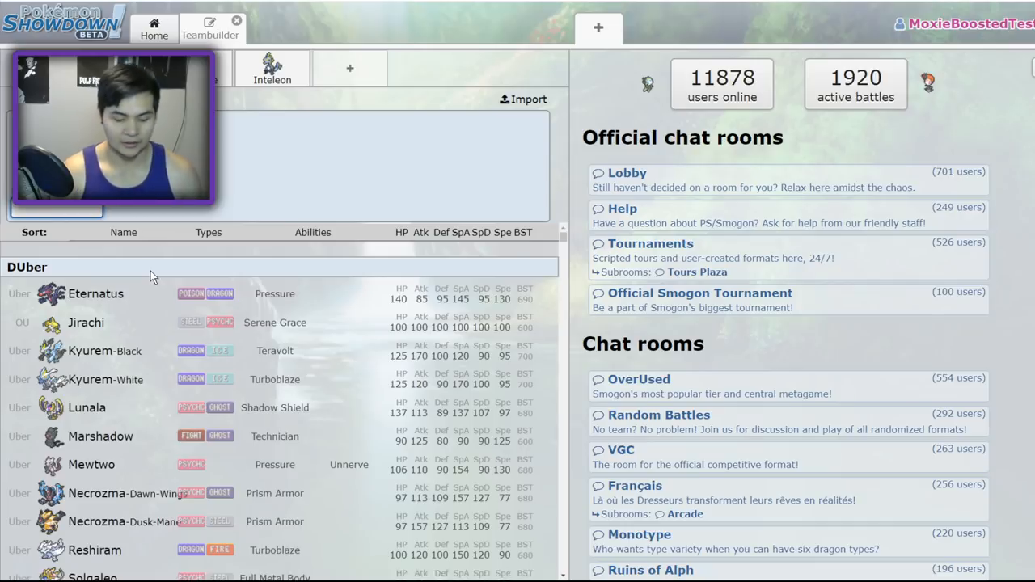
text(Multiscale)
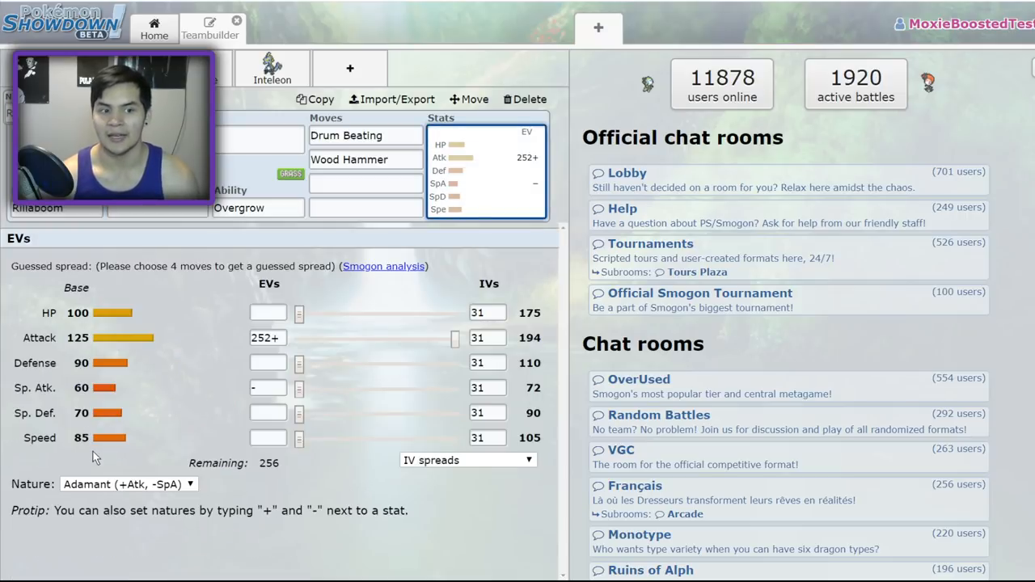
mouse_move(113, 308)
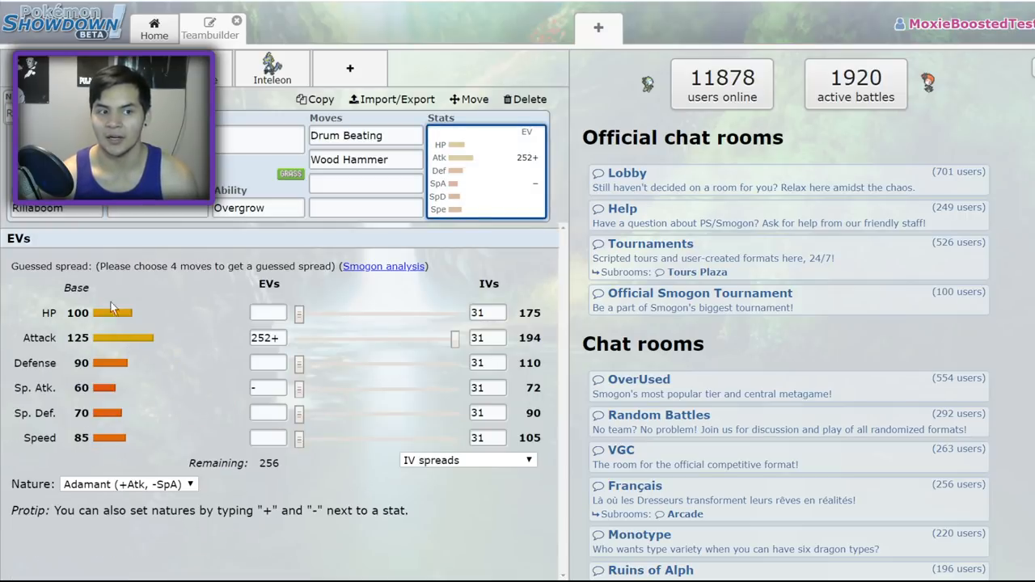
mouse_move(141, 404)
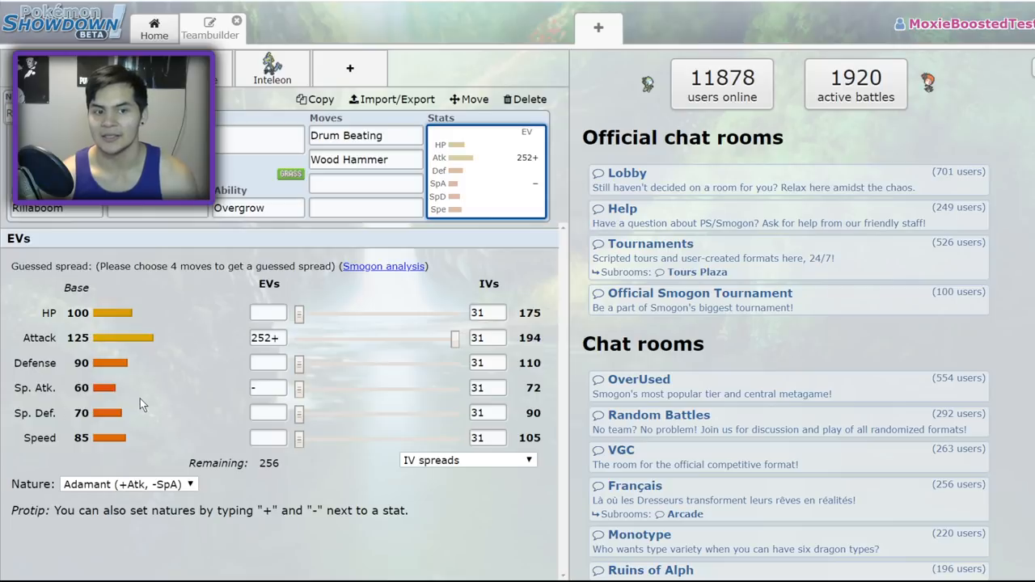
mouse_move(229, 370)
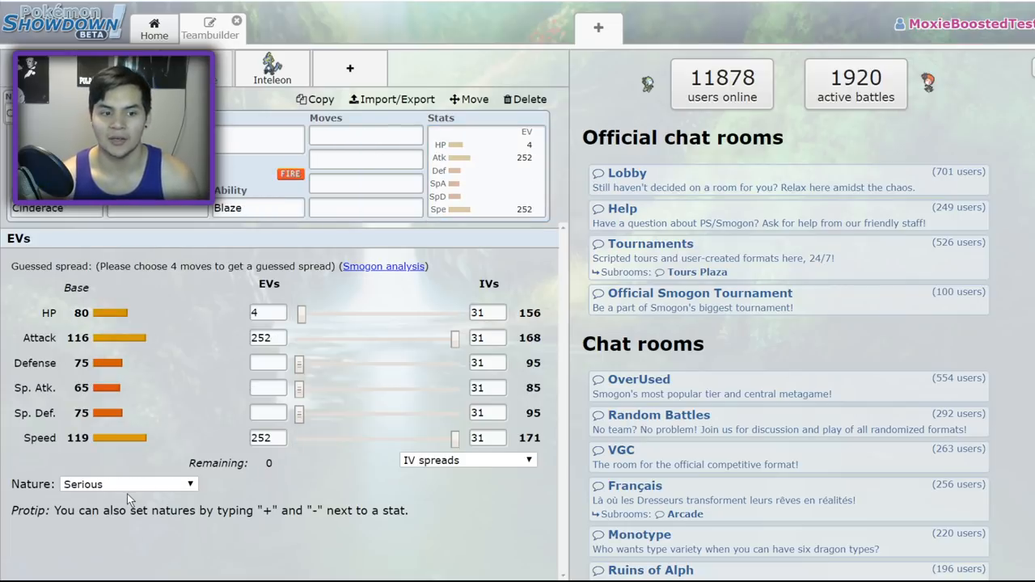
Search 'py' in Cinderace's first move field and choose Pyro Ball.
click(127, 483)
text(c)
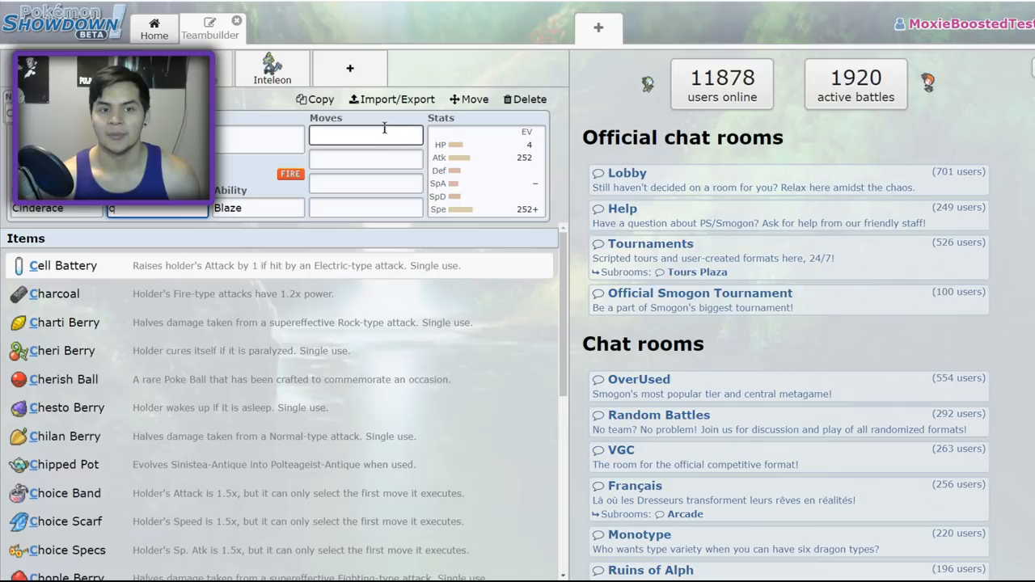
text(py)
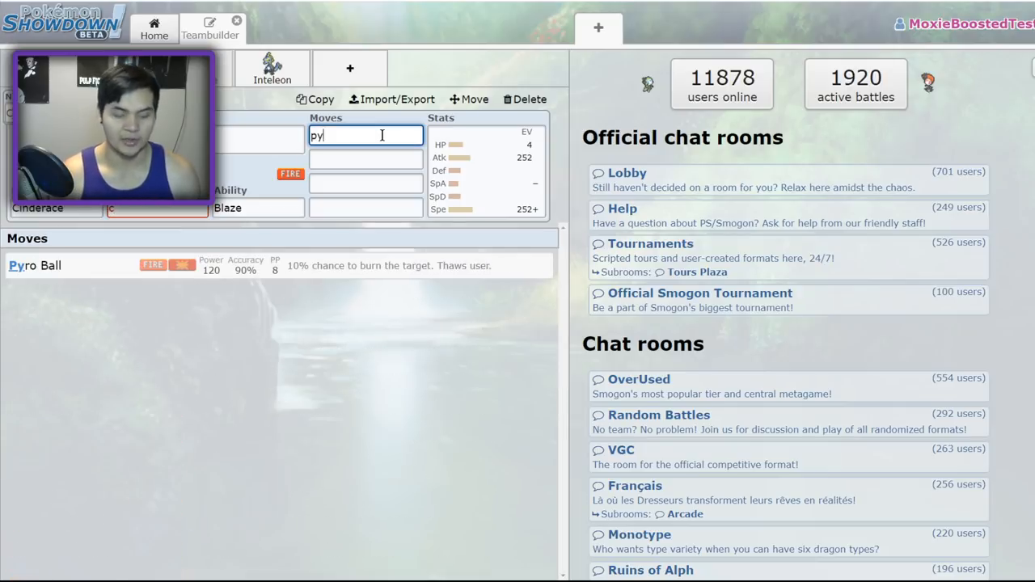
click(34, 265)
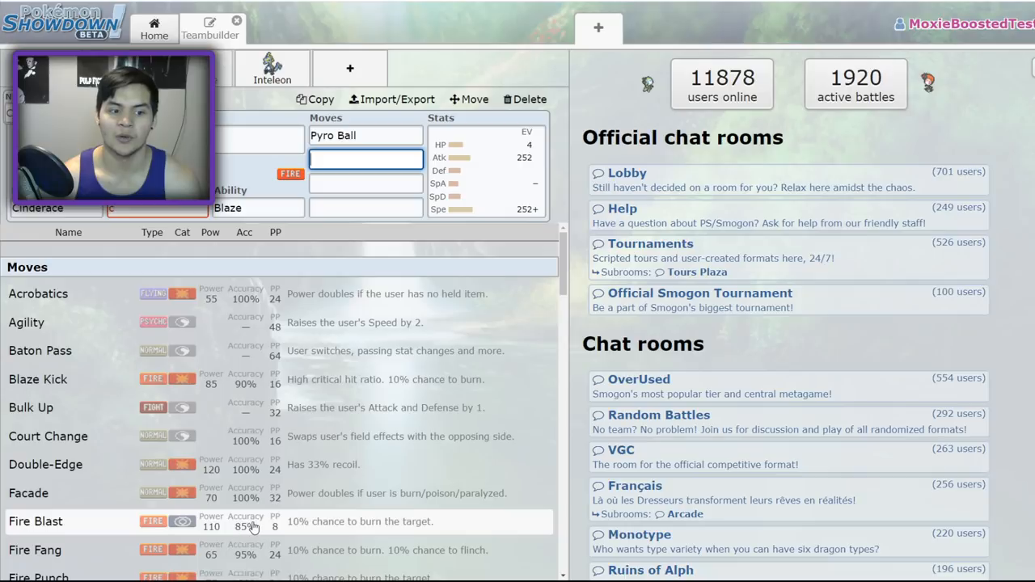
click(48, 436)
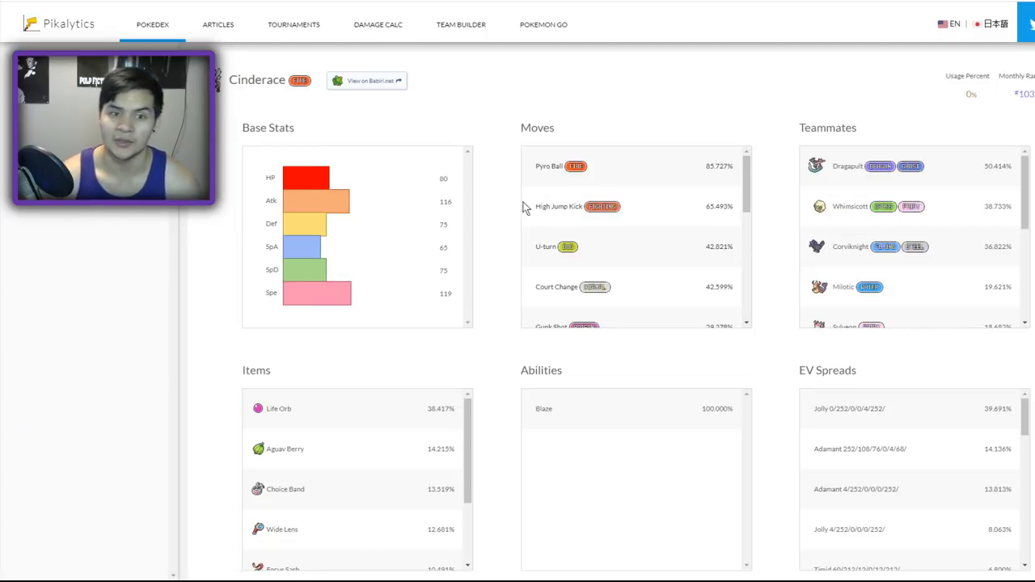
mouse_move(260, 384)
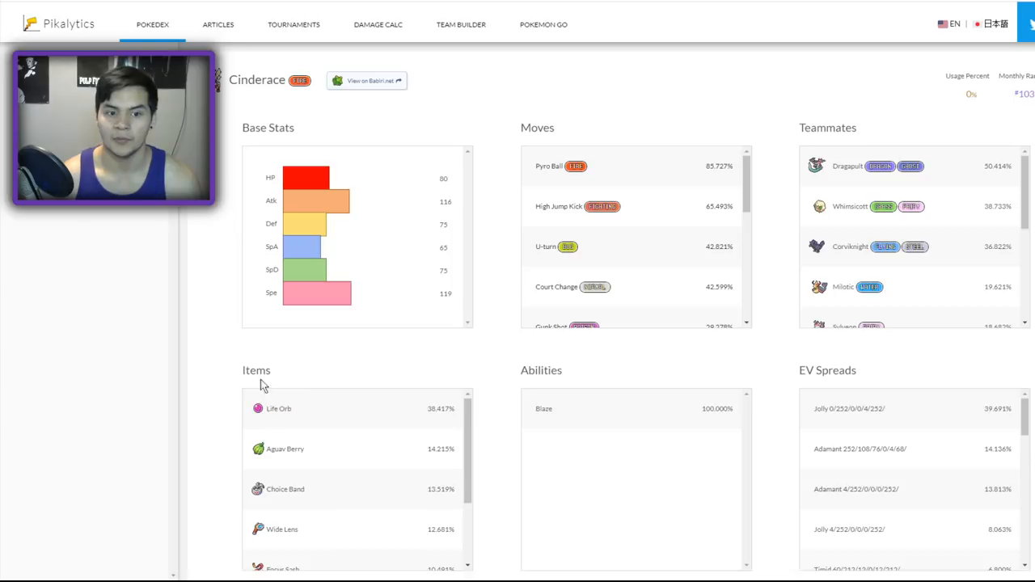
mouse_move(348, 532)
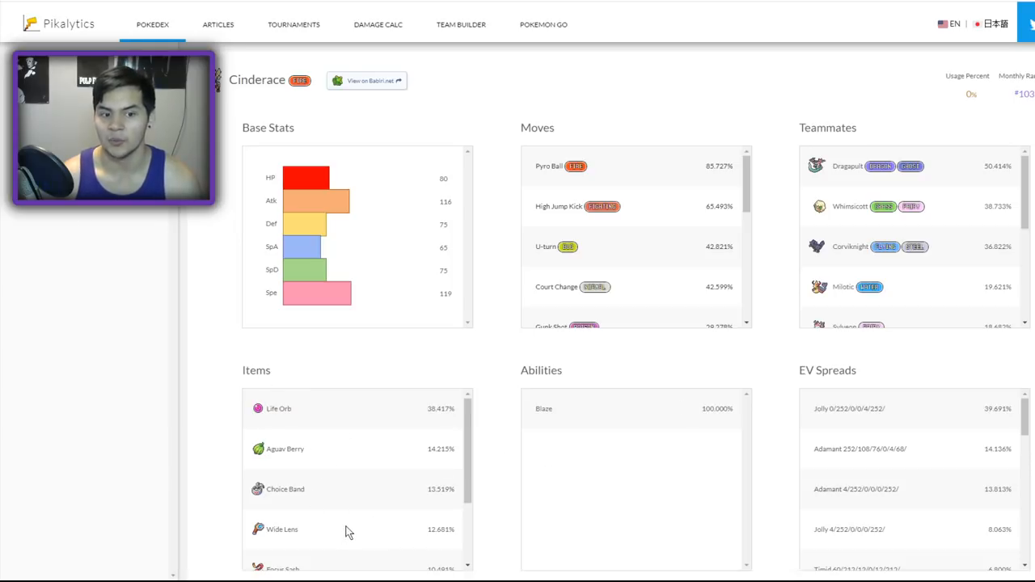
Scroll Cinderace's Pikalytics moves list to Gunk Shot and Sucker Punch, then back to Pyro Ball.
scroll(down, 3)
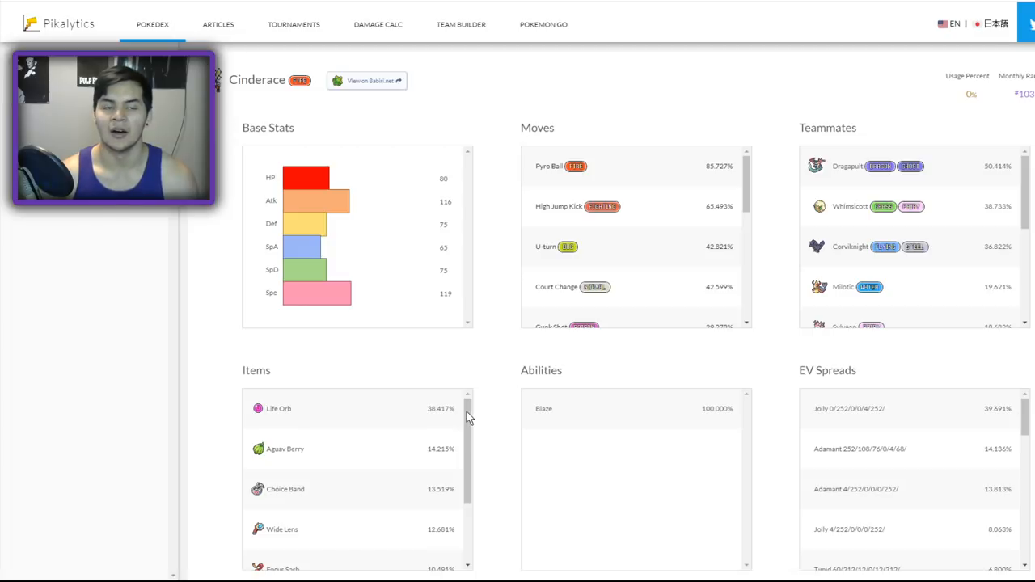
mouse_move(871, 302)
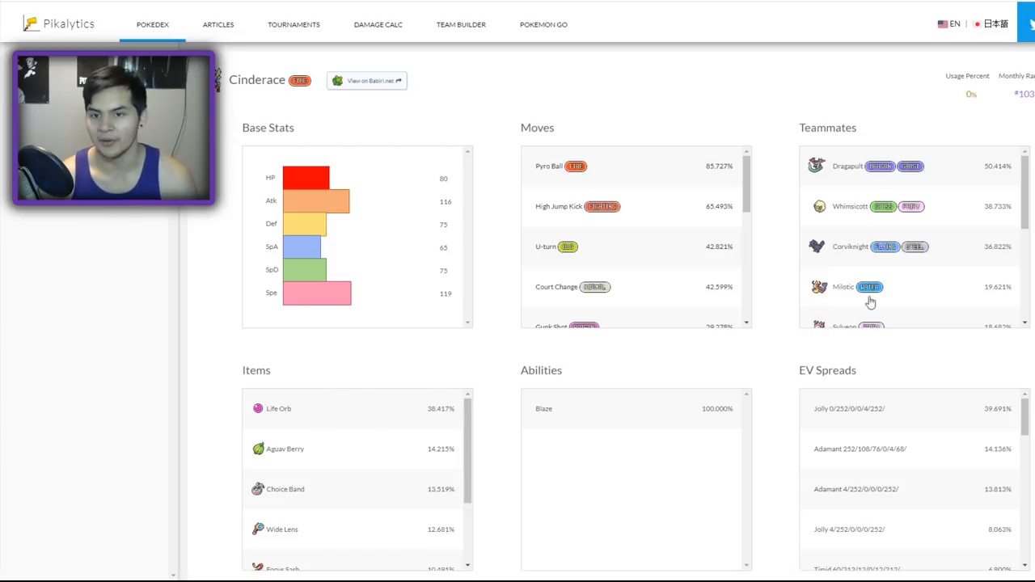
mouse_move(631, 213)
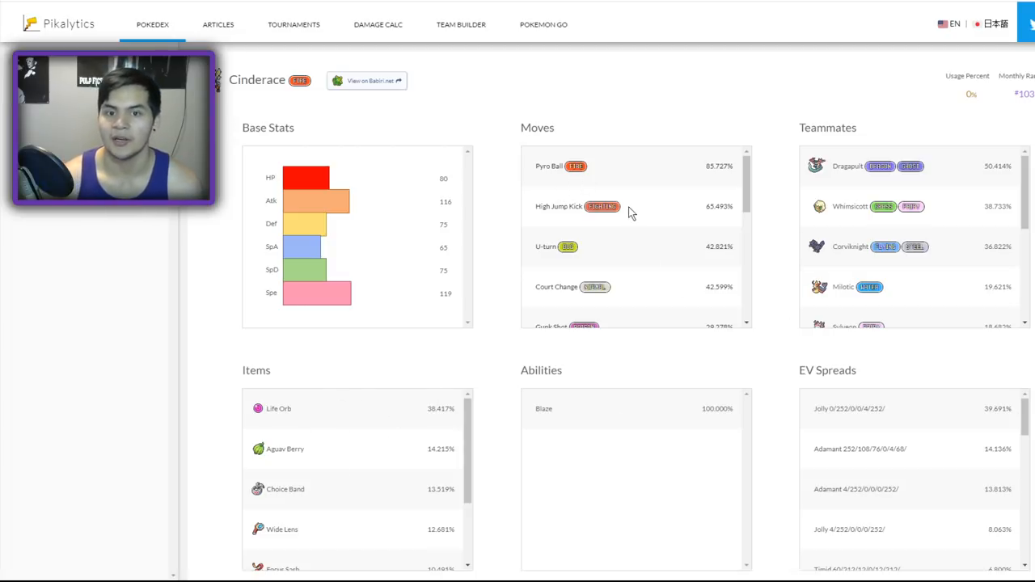
scroll(down, 3)
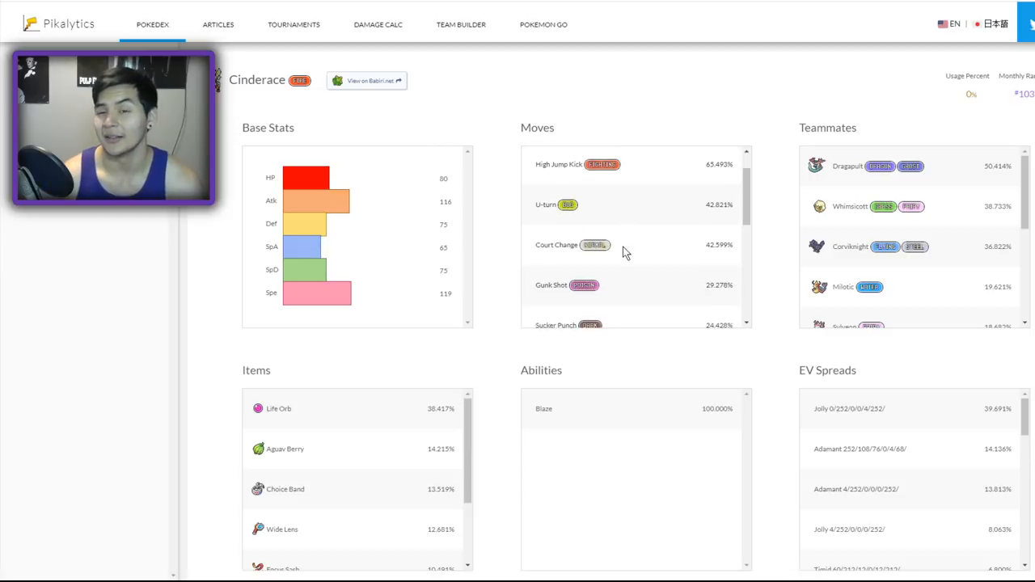
scroll(up, 3)
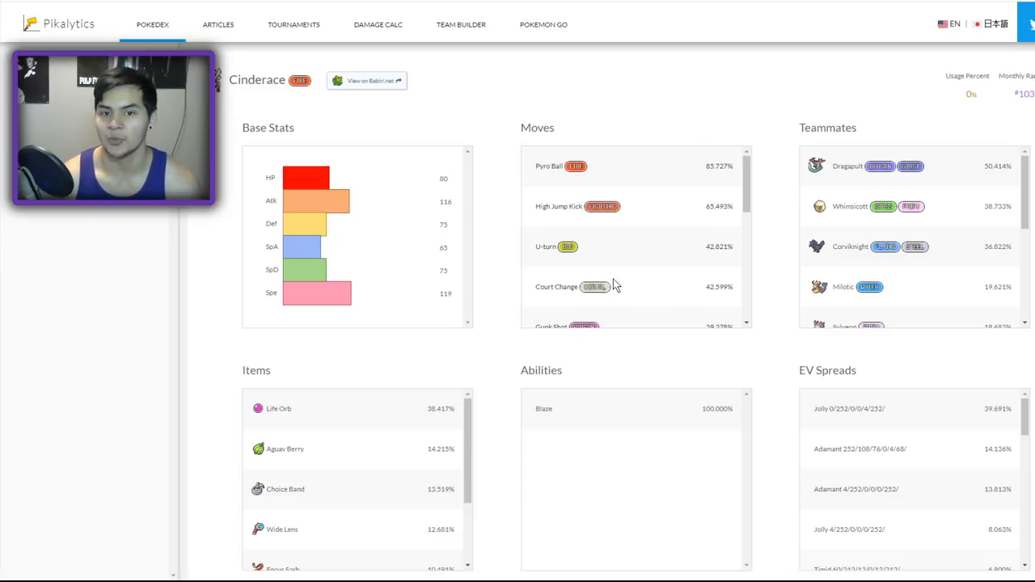
mouse_move(669, 235)
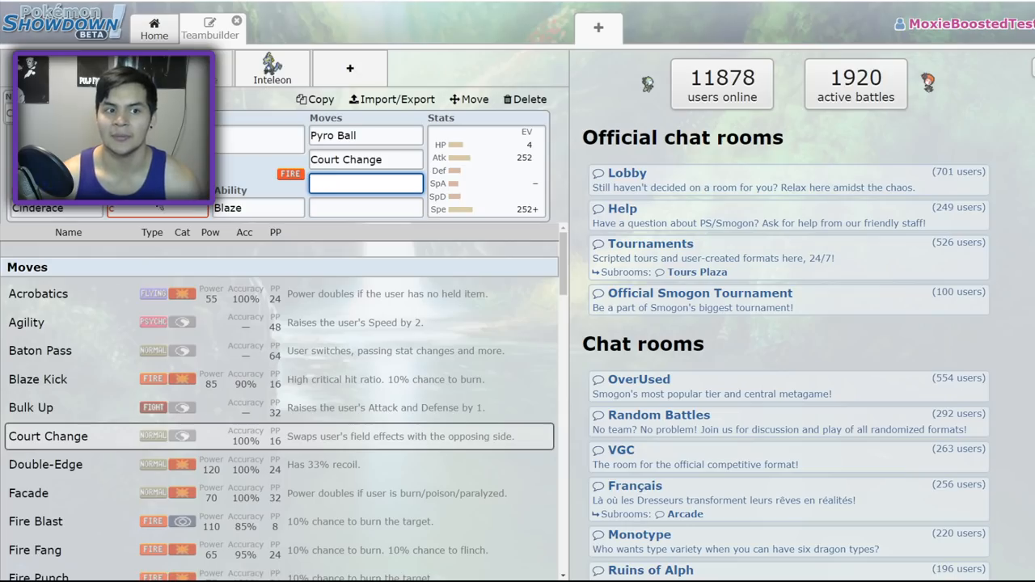
Add Court Change as Cinderace's second move, check item and ability, and start a new slot.
click(157, 207)
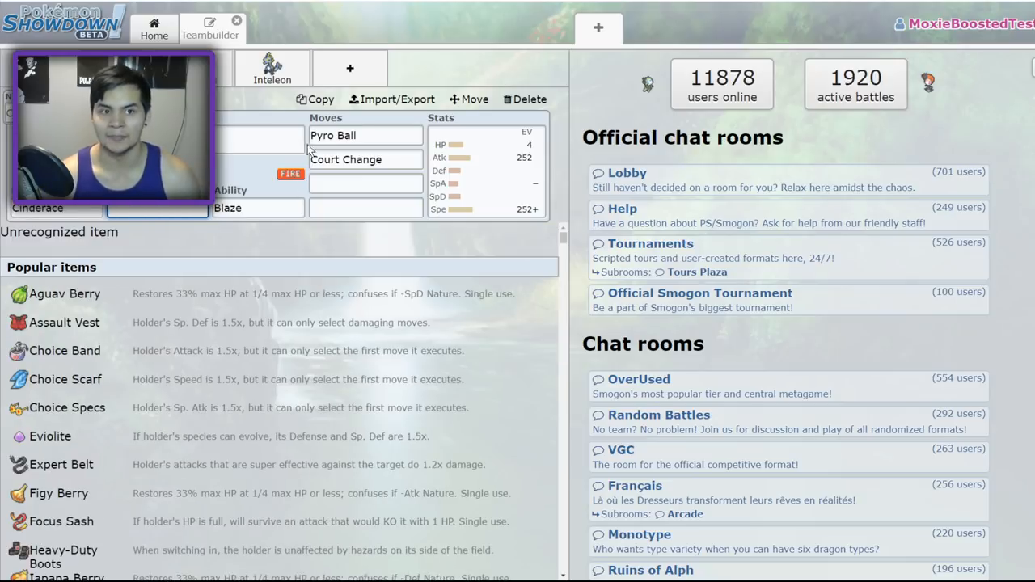
click(272, 68)
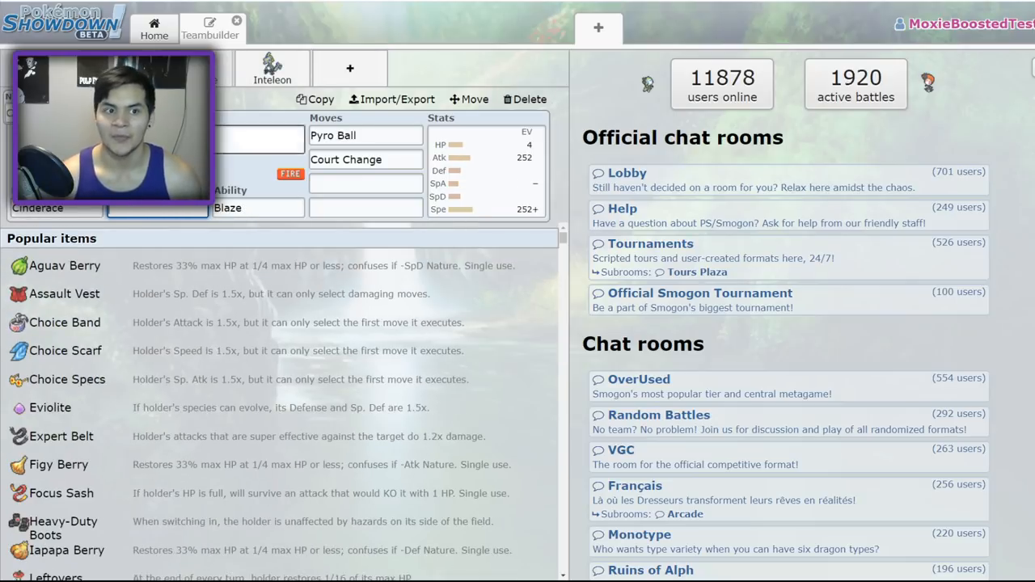
click(257, 207)
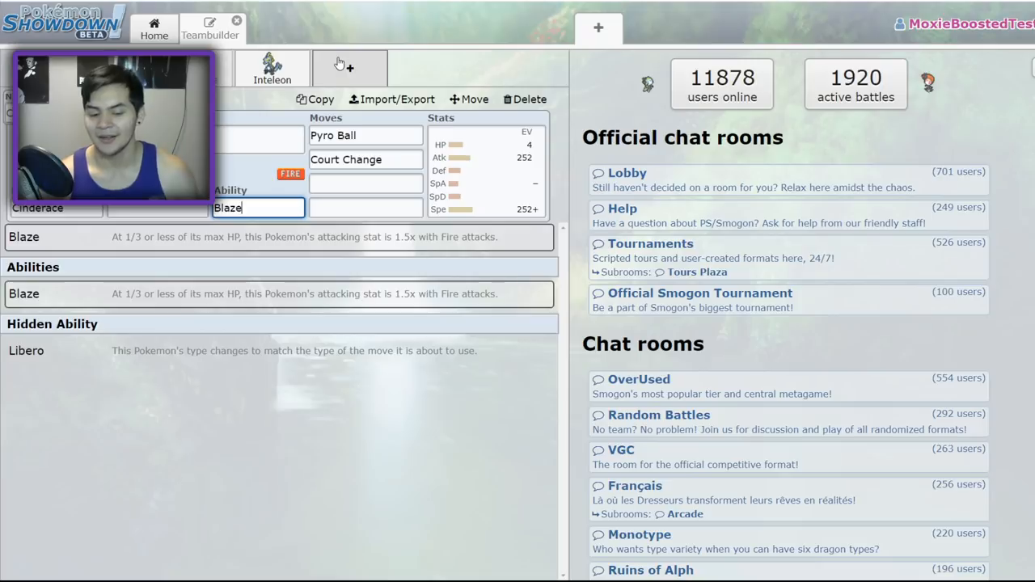
click(349, 67)
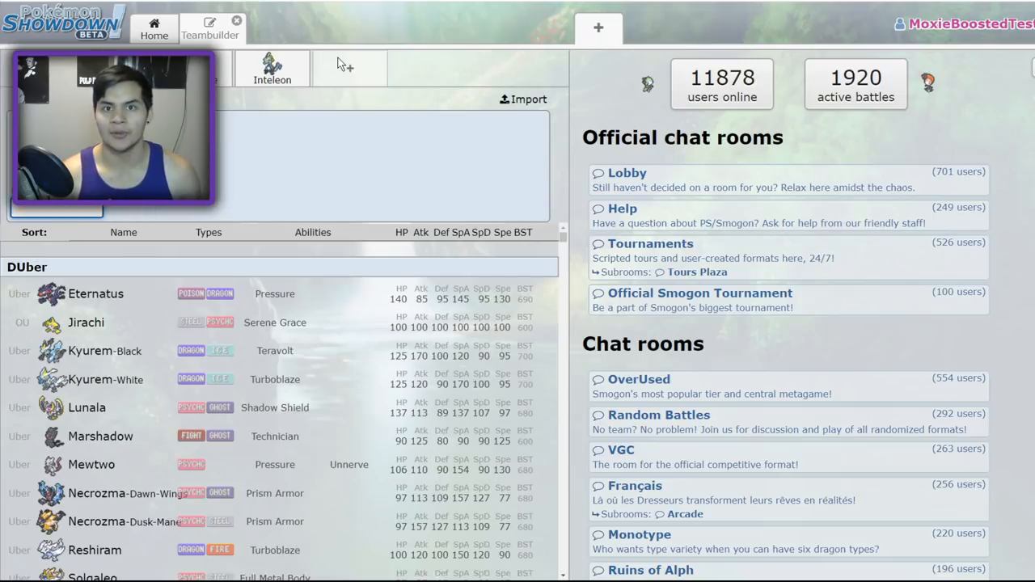
Filter the new slot's species list to Flash Fire users and browse Chandelure, Coalossal, Centiskorch.
text(flas)
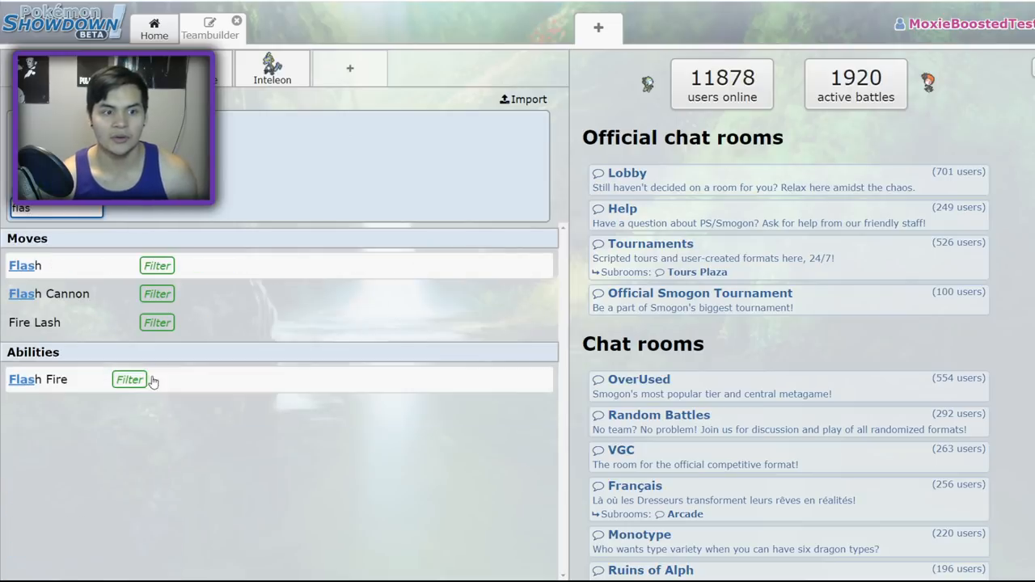
click(129, 379)
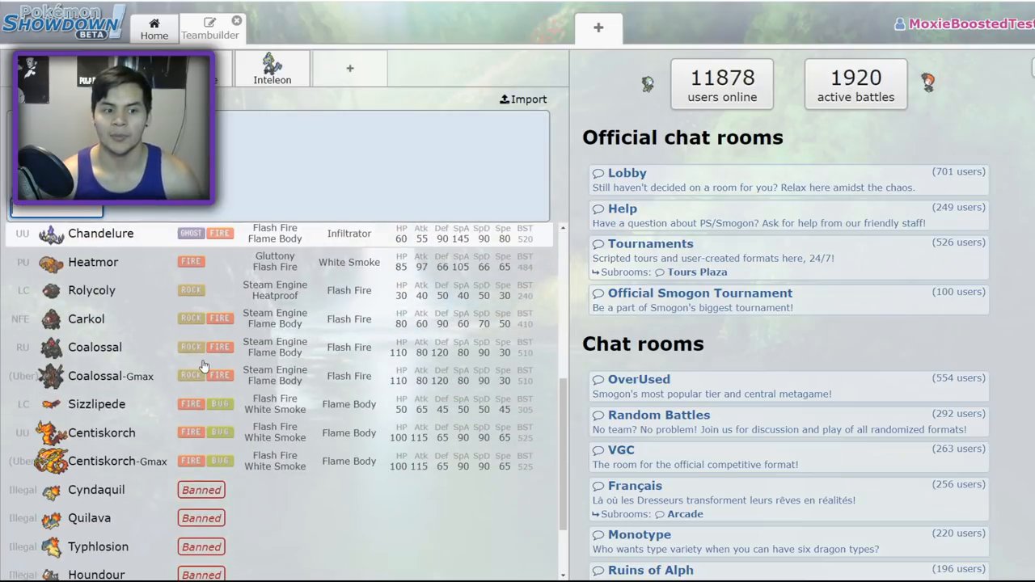
scroll(up, 3)
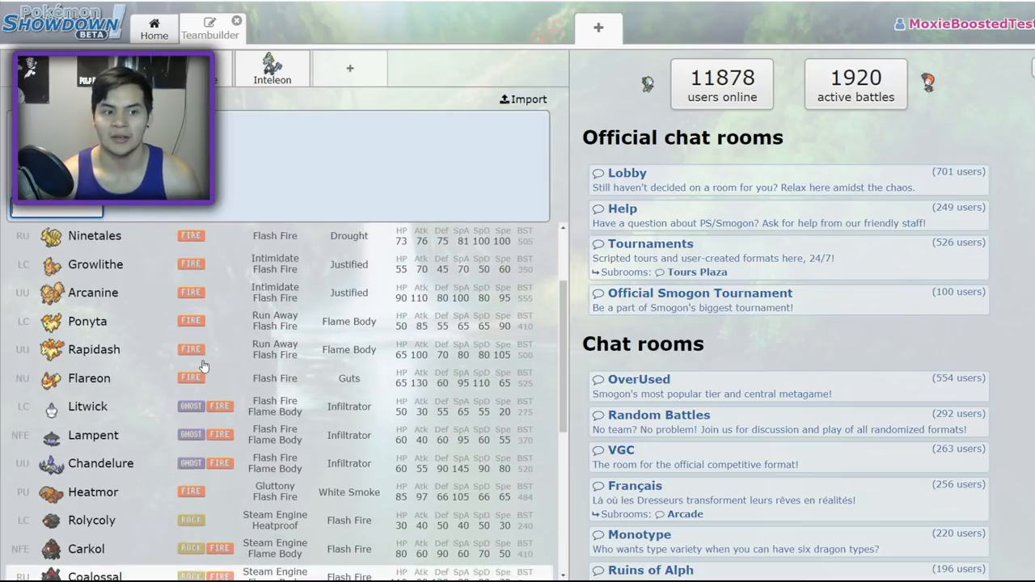
scroll(down, 3)
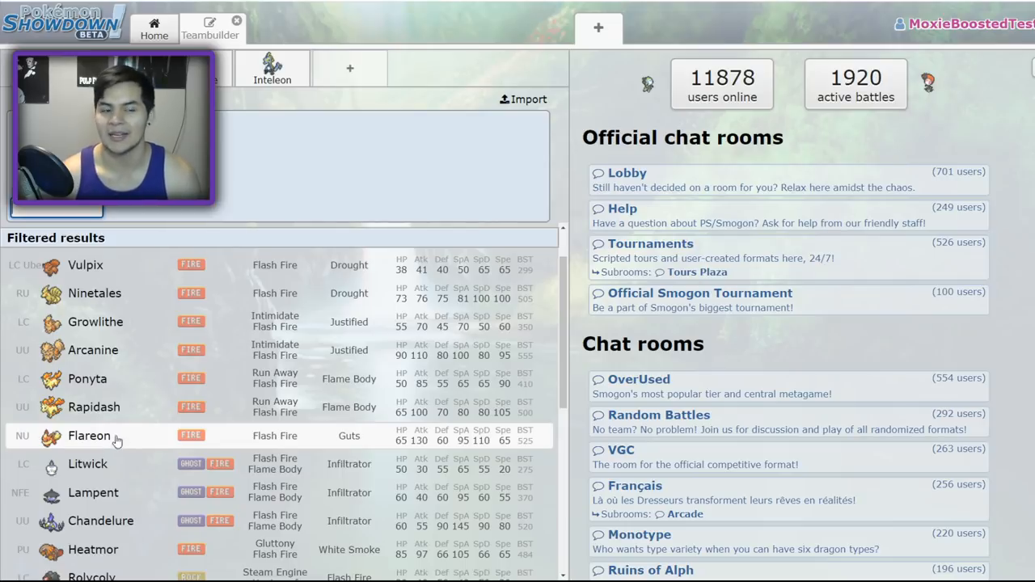
mouse_move(152, 414)
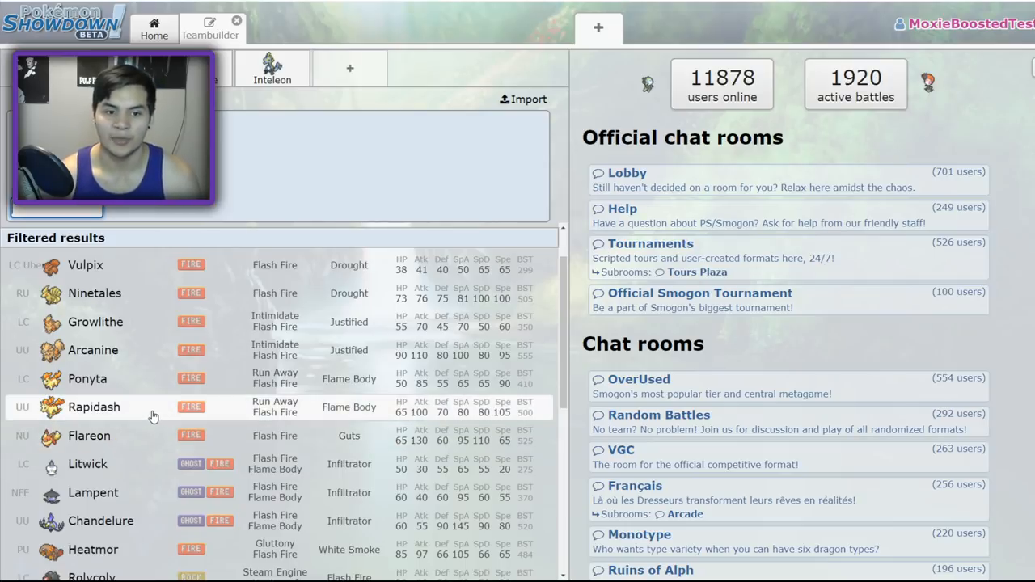
scroll(down, 3)
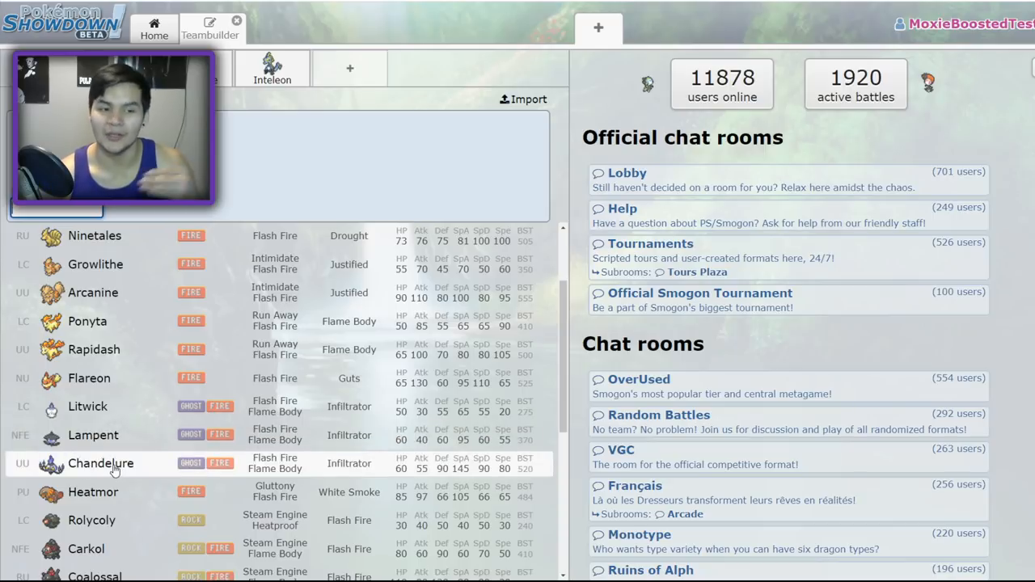
scroll(down, 3)
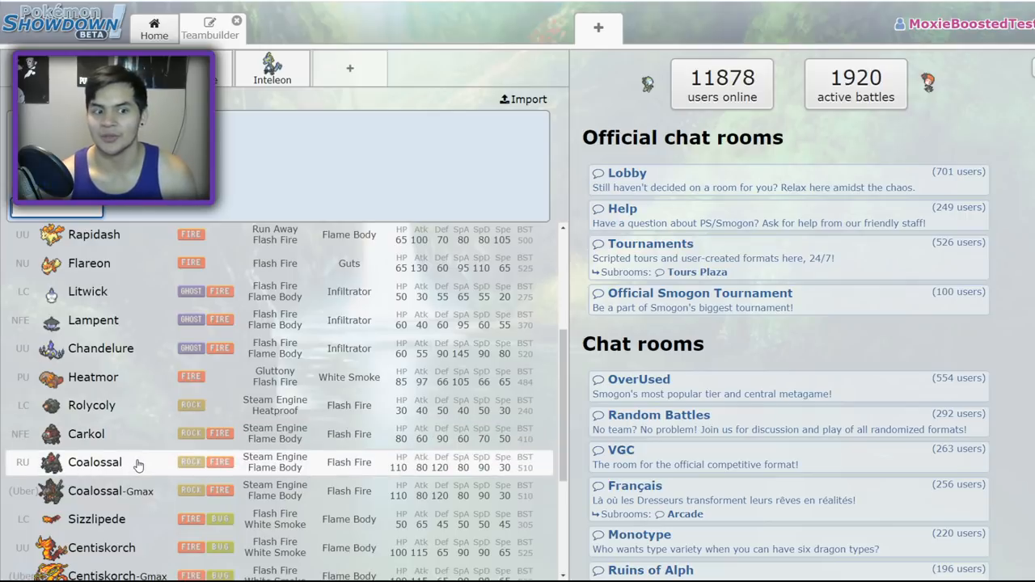
scroll(down, 3)
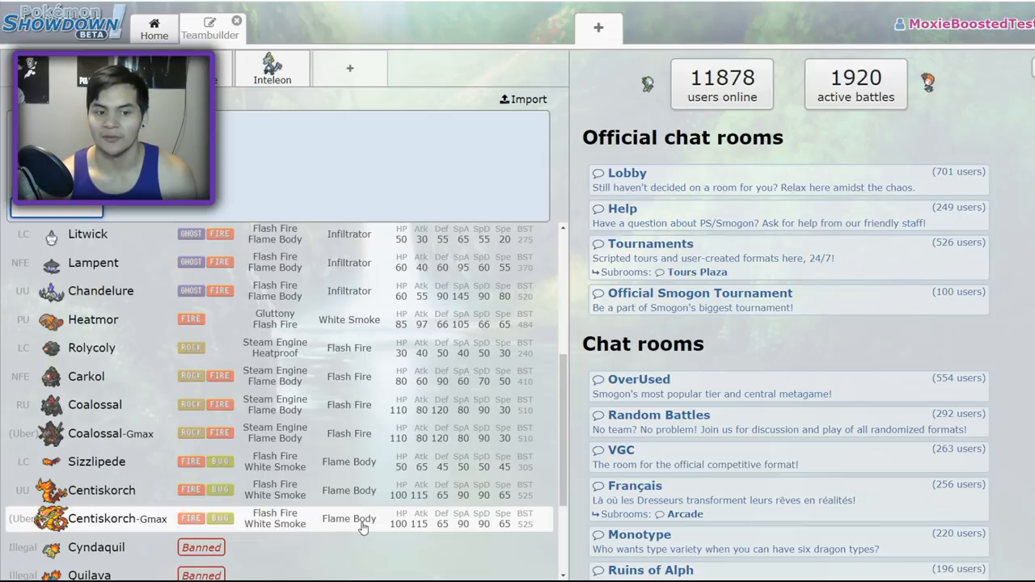
scroll(up, 3)
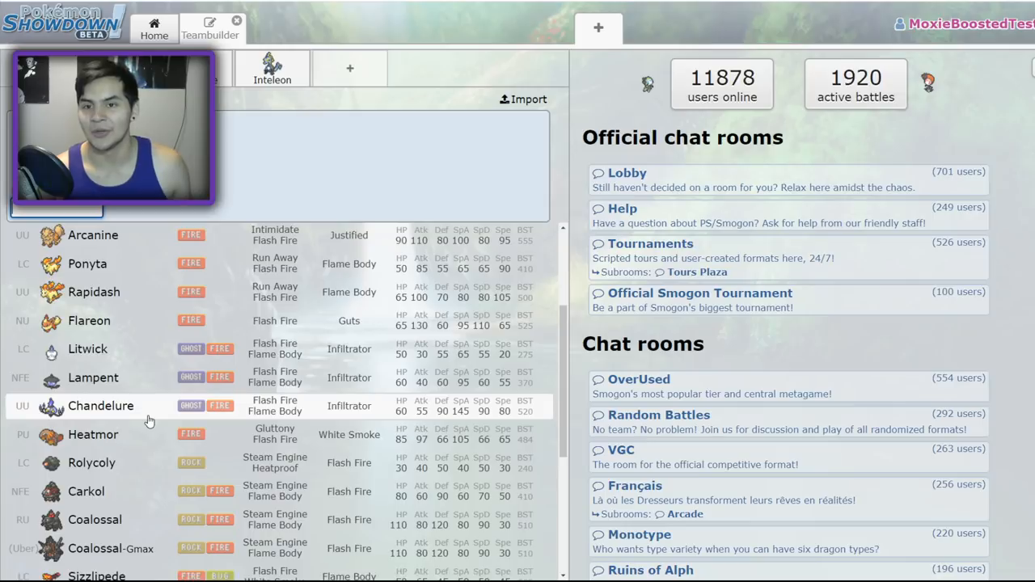
mouse_move(173, 384)
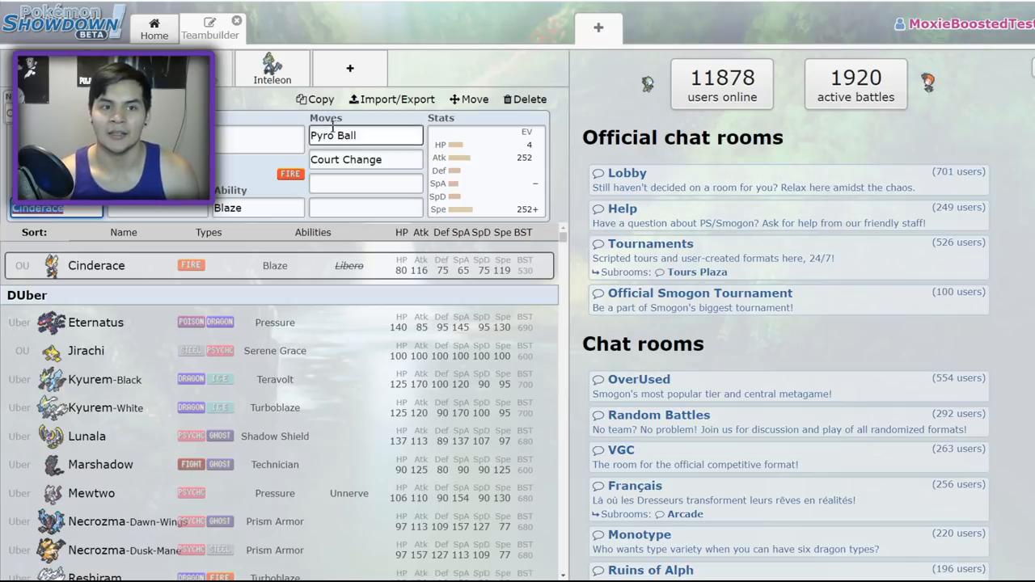
Open Inteleon's set, view its abilities and enter Air Slash as its first move.
click(272, 68)
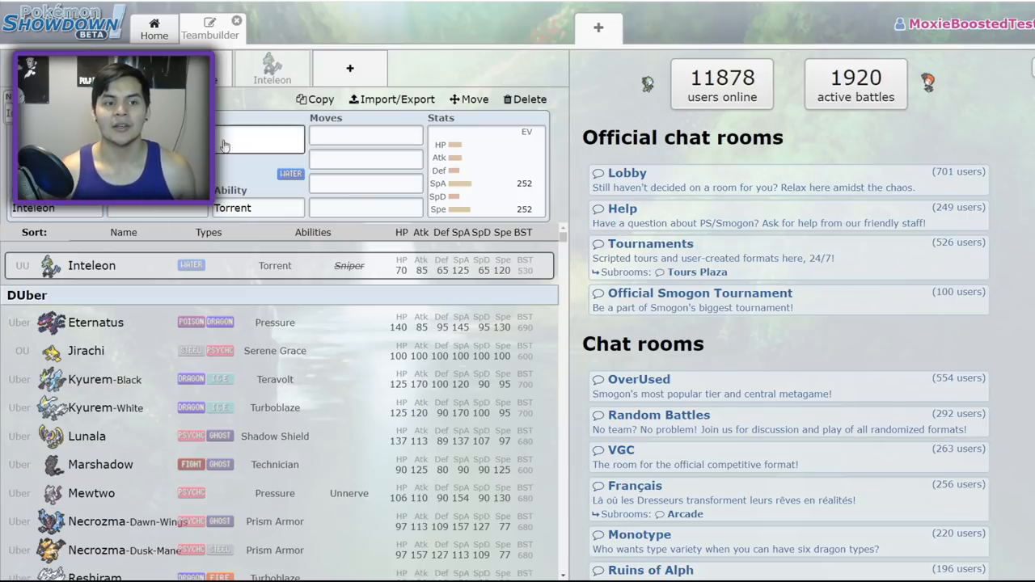
click(258, 207)
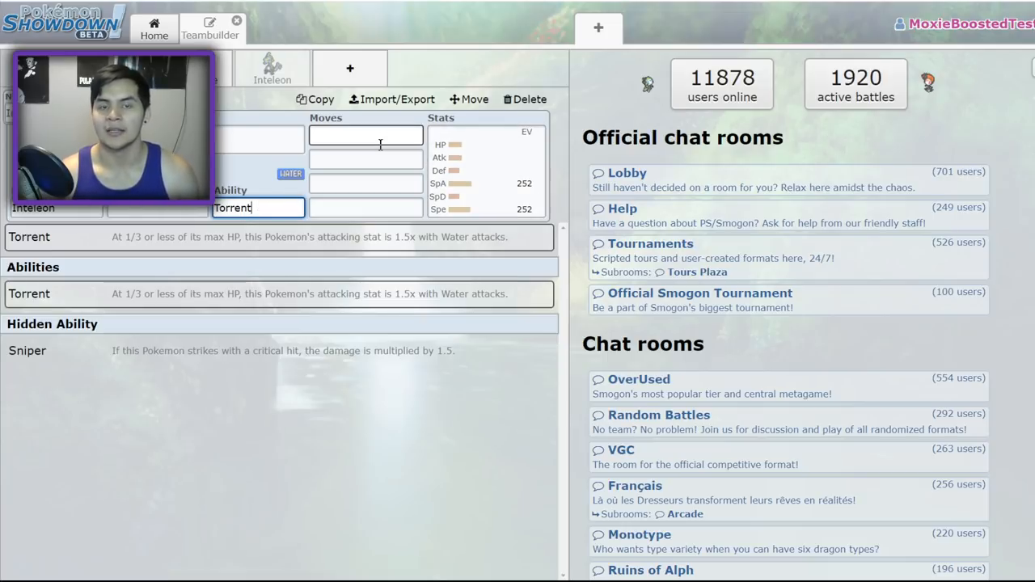
click(365, 134)
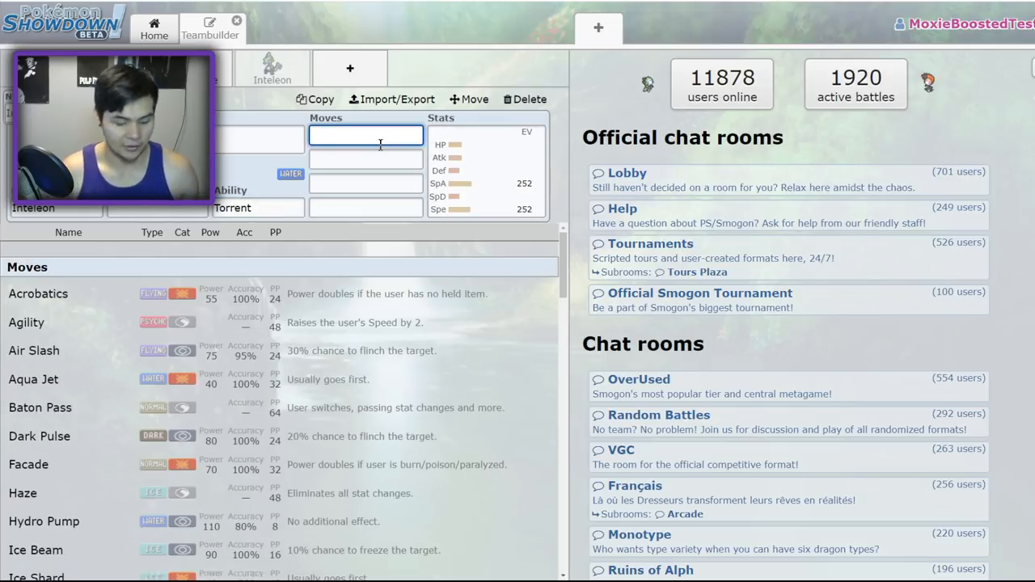
text(max)
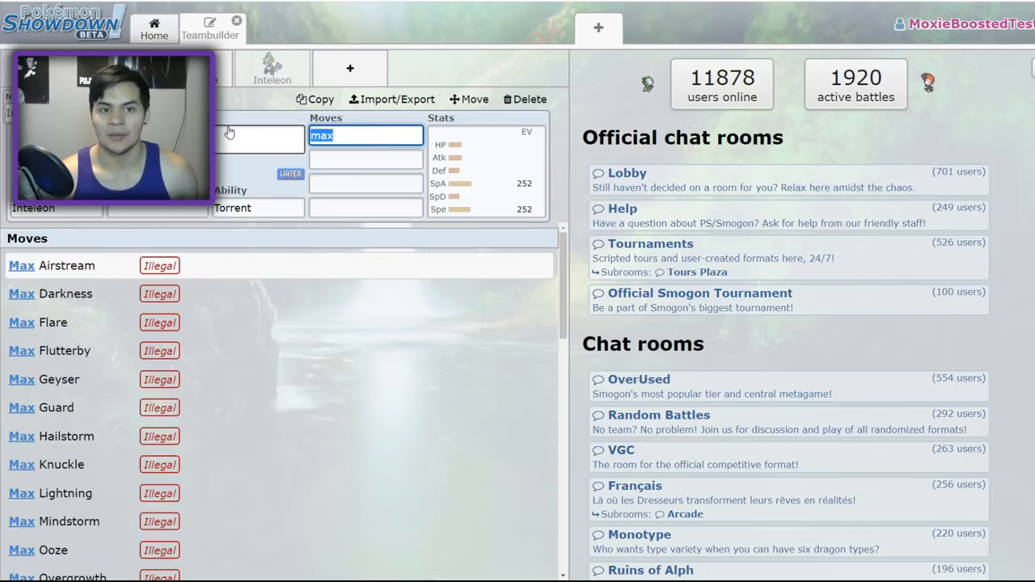
text(air)
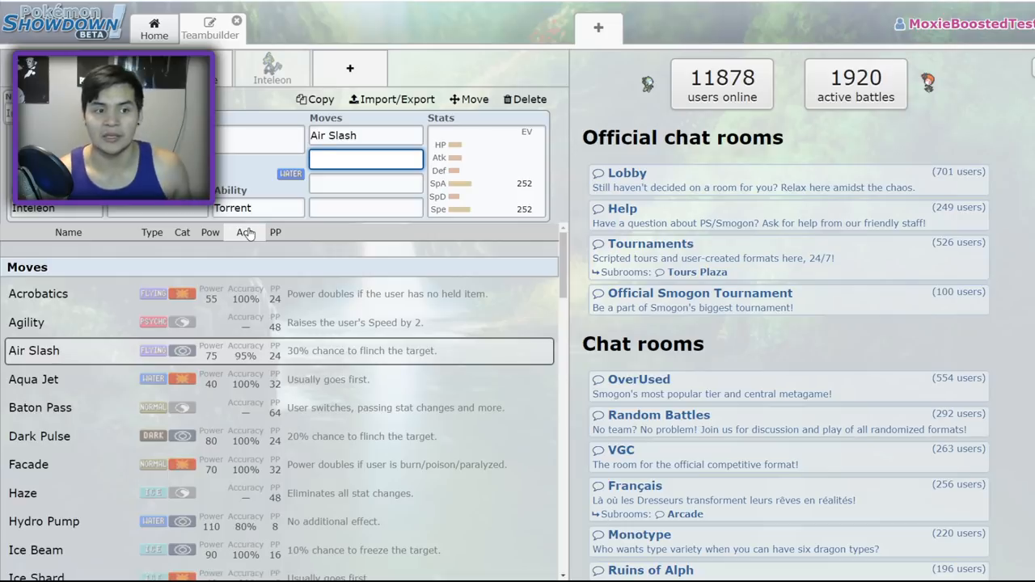
Add Snipe Shot, Dark Pulse and Hydro Cannon to Inteleon, then pick its held item.
click(365, 207)
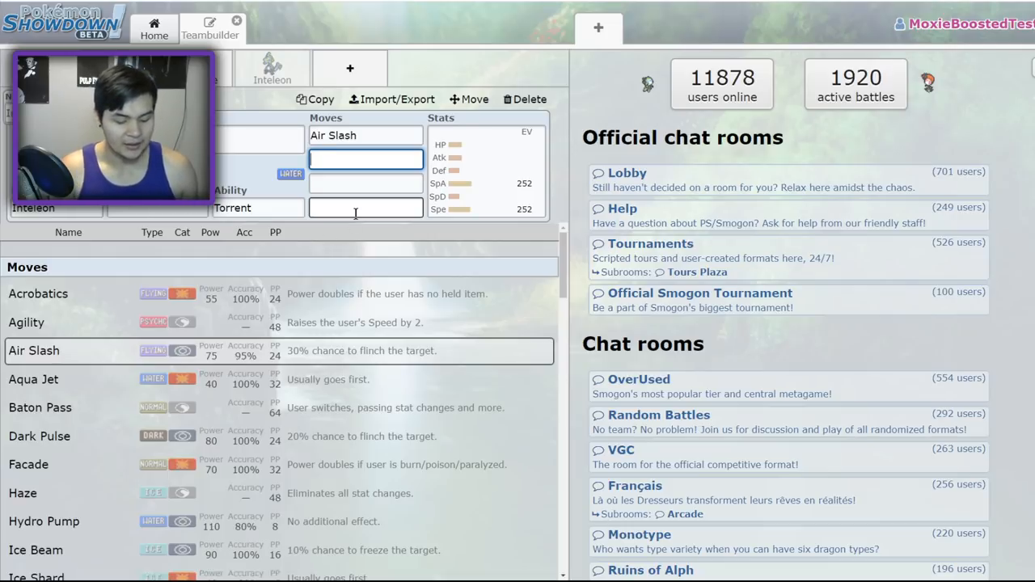
text(sn)
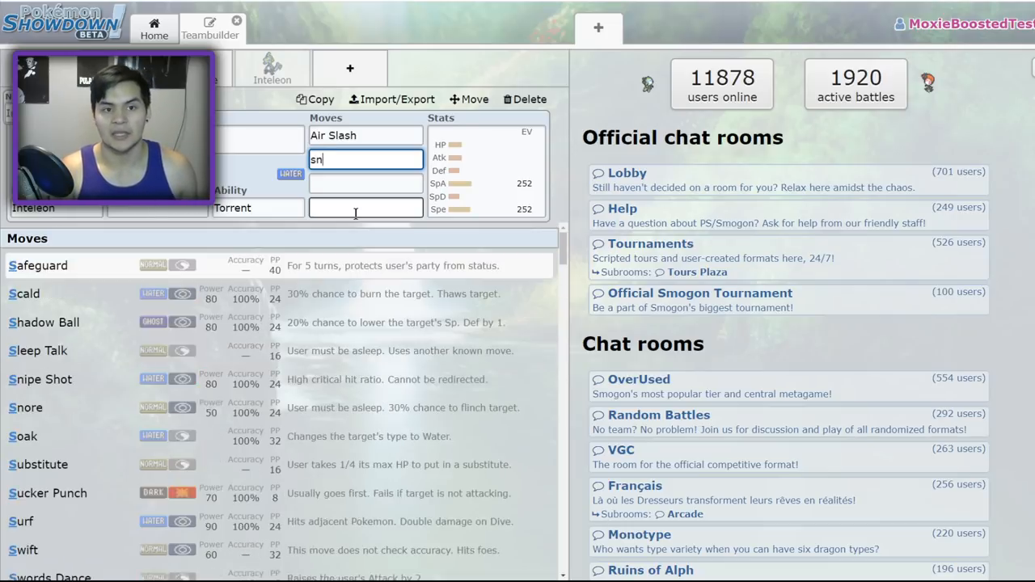
click(40, 379)
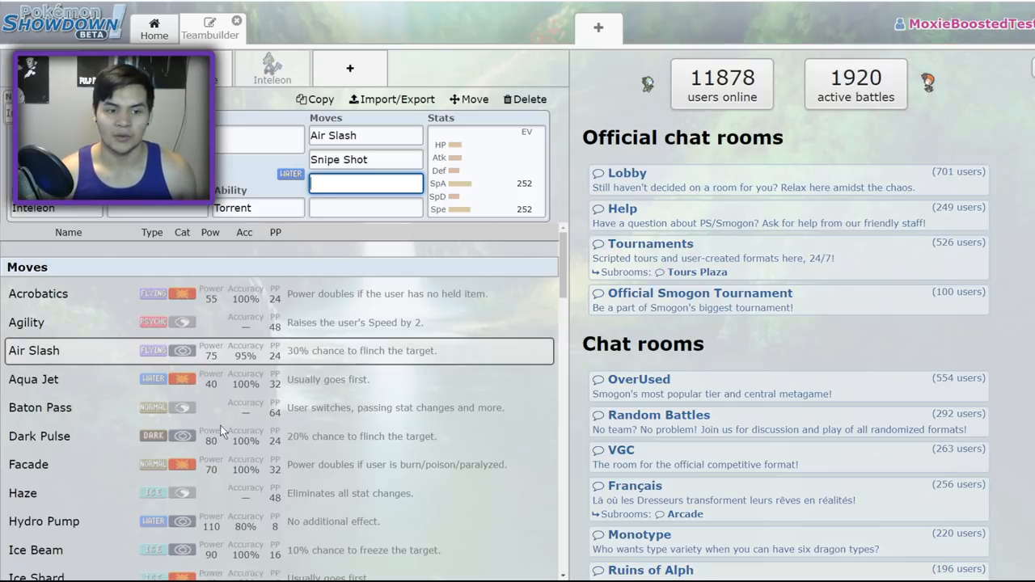
click(39, 436)
text(luif)
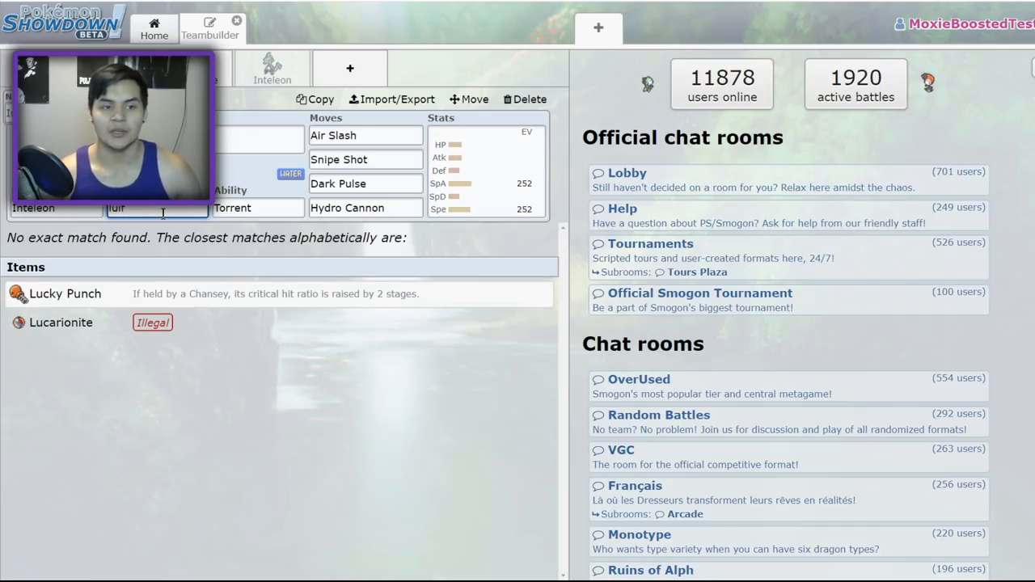
key(Backspace)
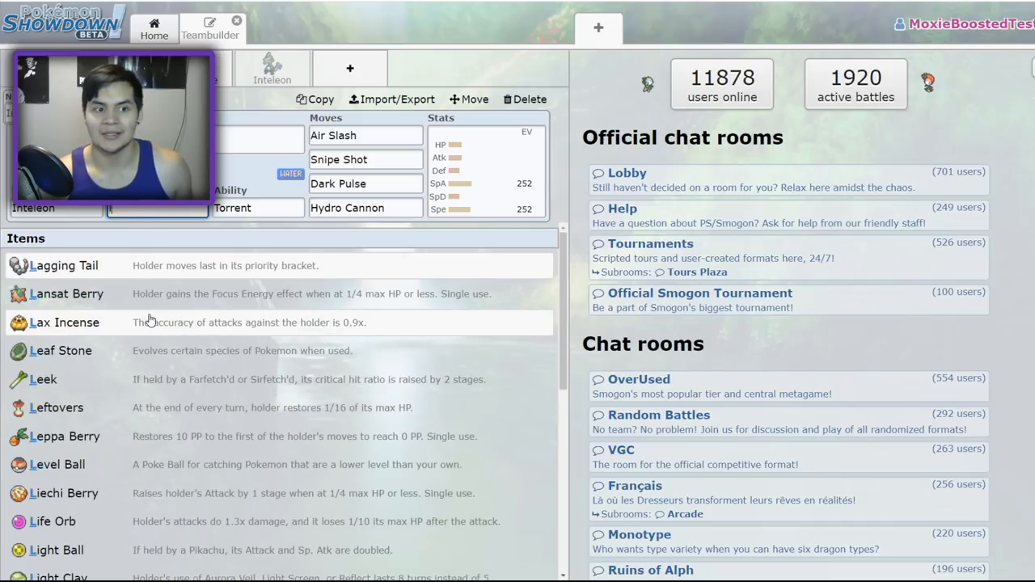
click(52, 520)
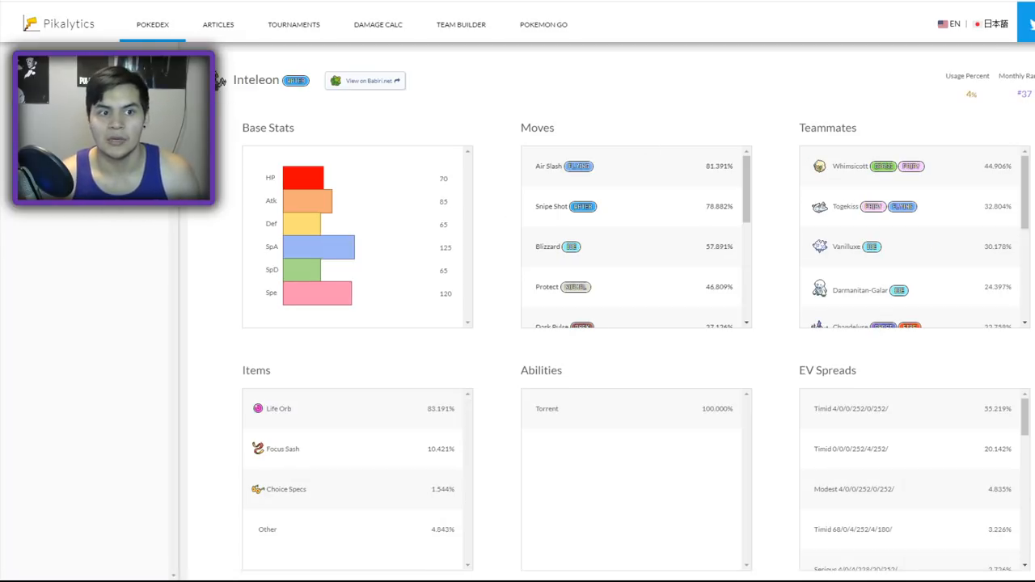
mouse_move(324, 166)
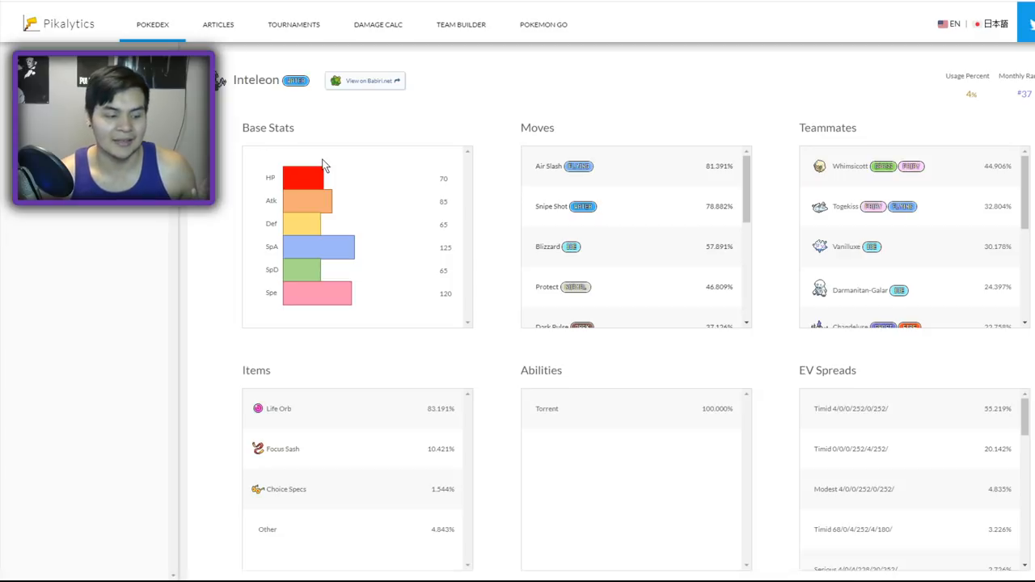
mouse_move(631, 234)
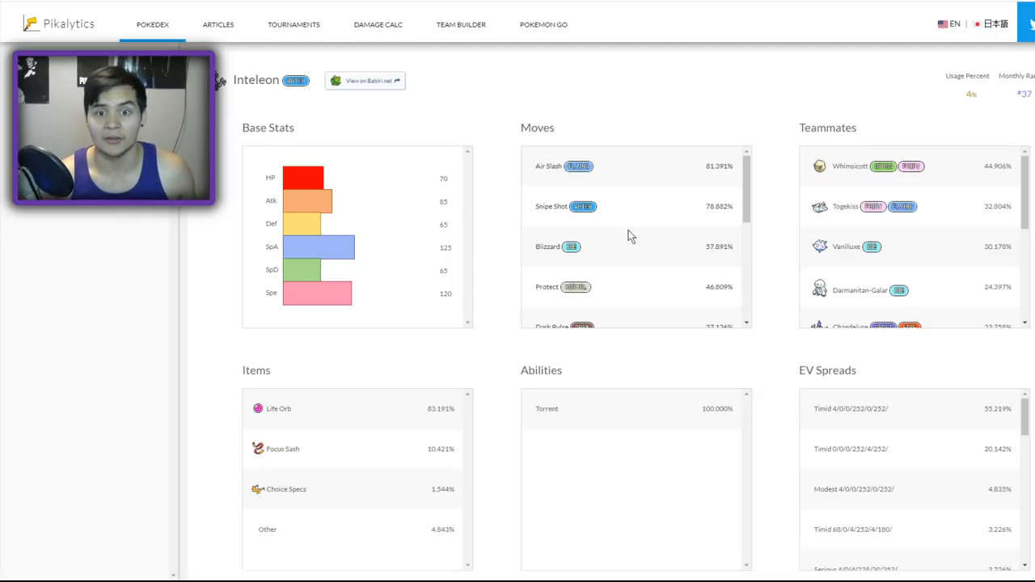
mouse_move(851, 247)
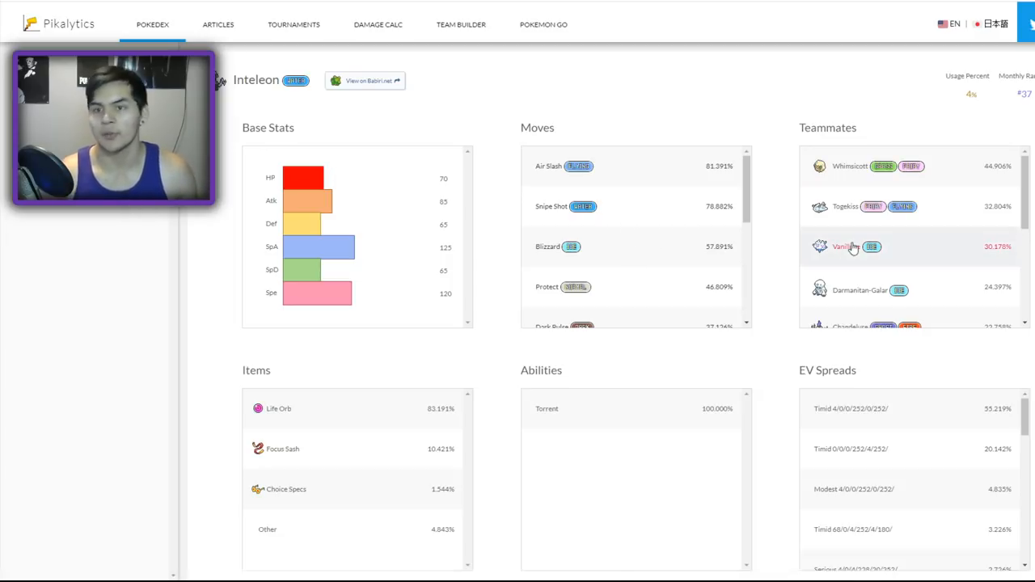
mouse_move(853, 248)
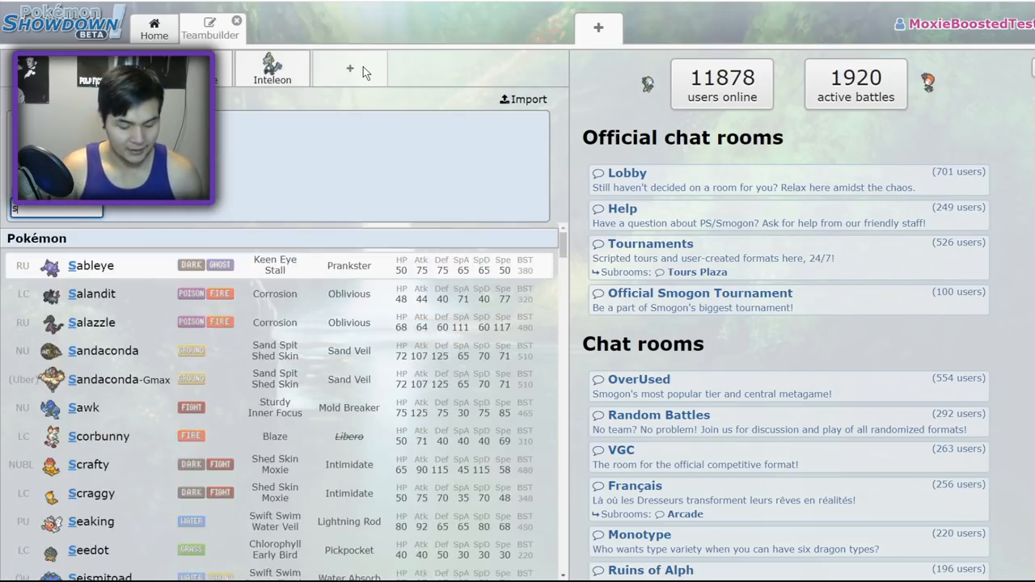
Search 'storm' and filter the new slot's Pokémon list to Storm Drain users.
text(storm)
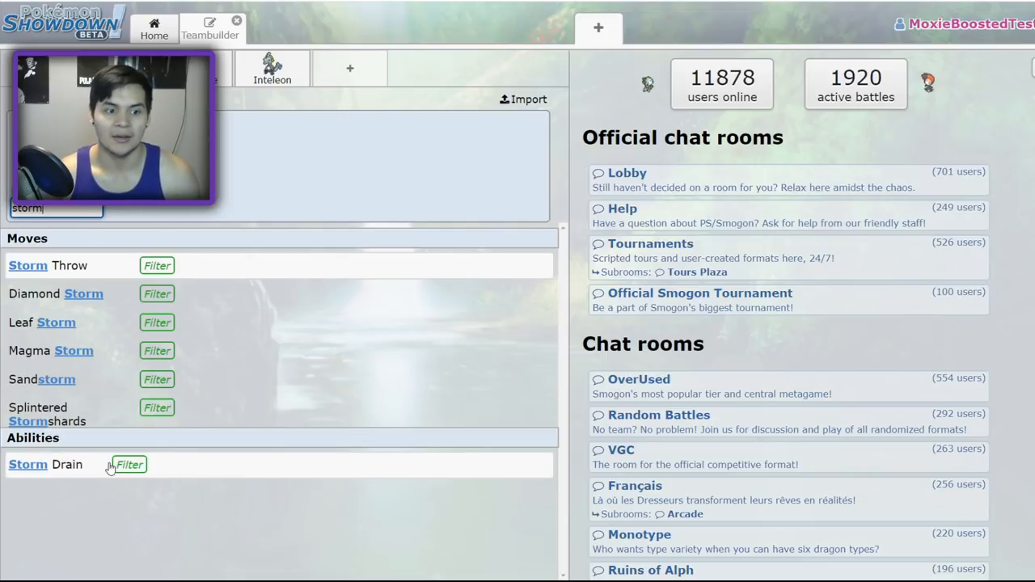
click(130, 464)
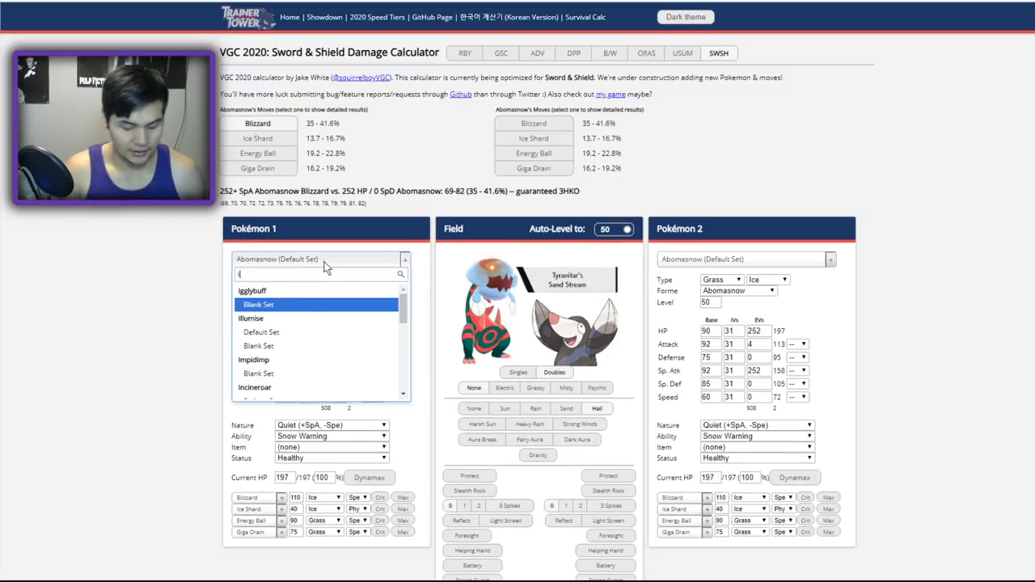
Set the calculator's Pokémon 1 to default-set Inteleon and Pokémon 2 to default-set Gastrodon.
text(ntel)
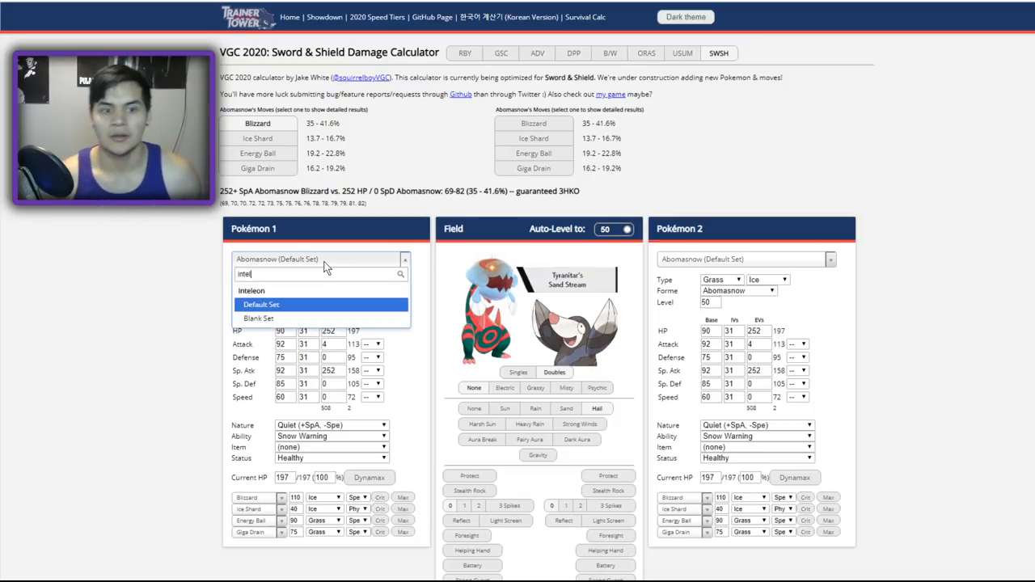
click(250, 290)
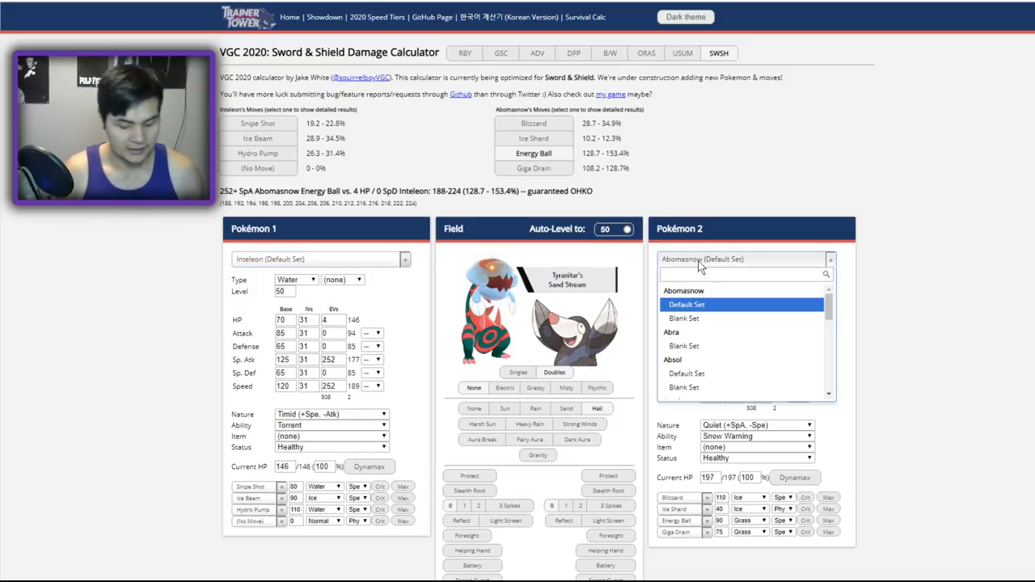
text(gas)
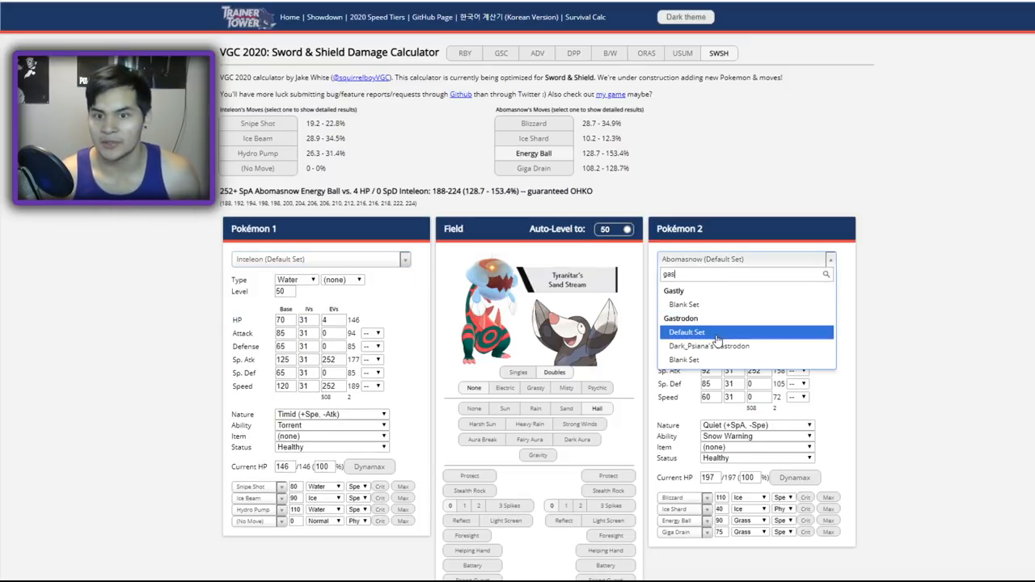
click(687, 332)
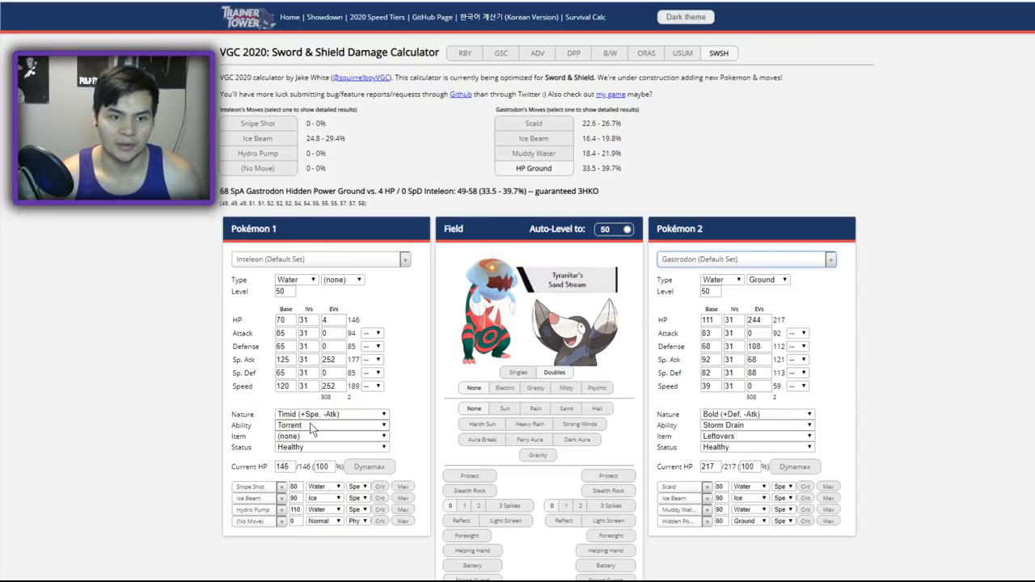
Give Inteleon a Life Orb and put Hydro Pump in its empty move slot.
click(332, 436)
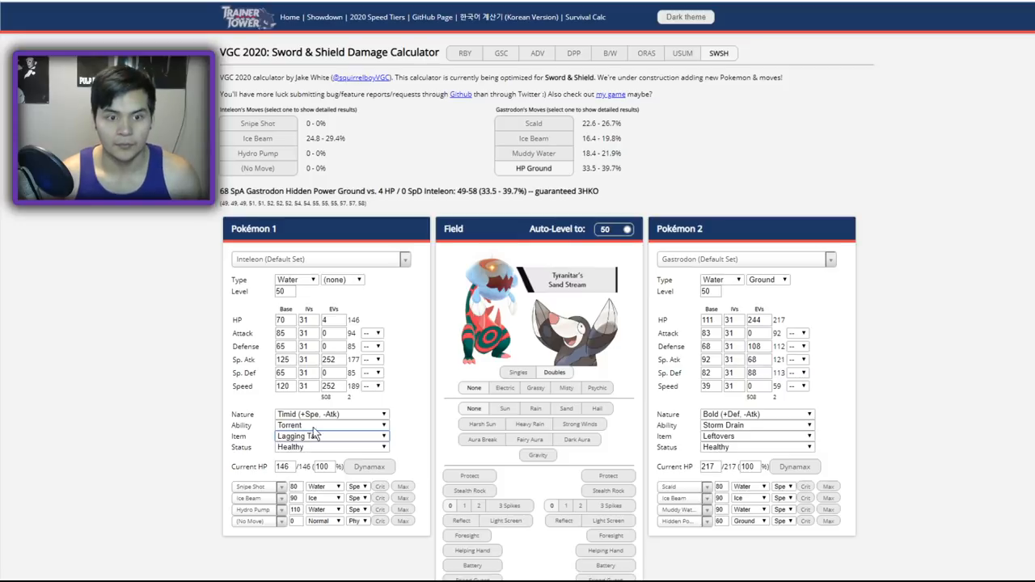
click(331, 436)
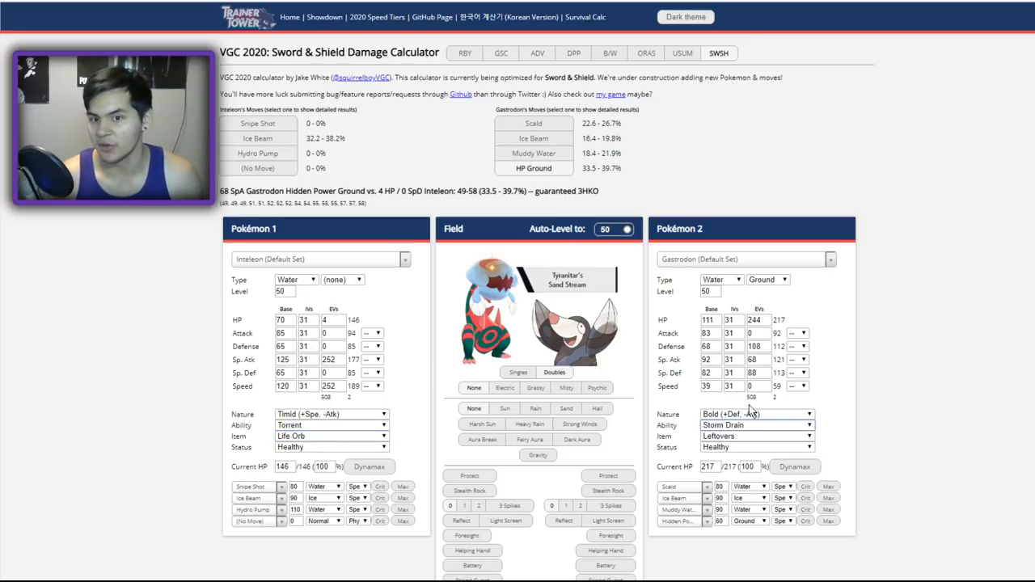
mouse_move(742, 245)
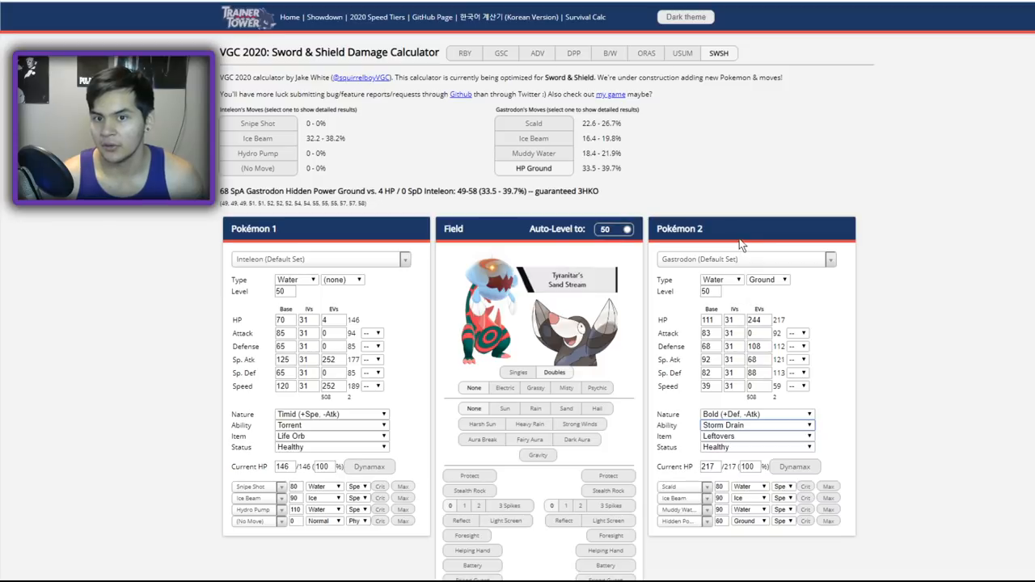
click(258, 153)
text(h)
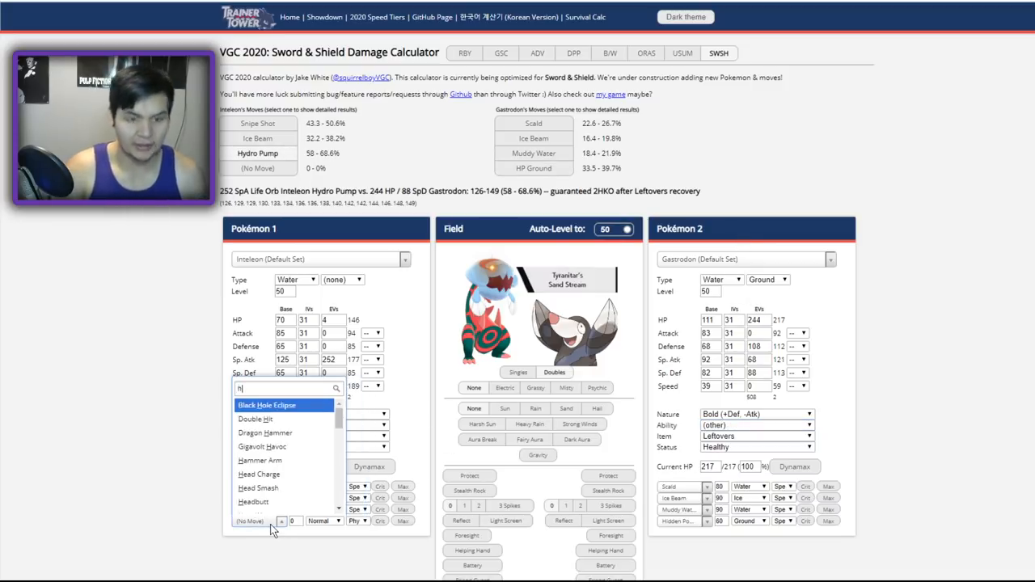
text(yd)
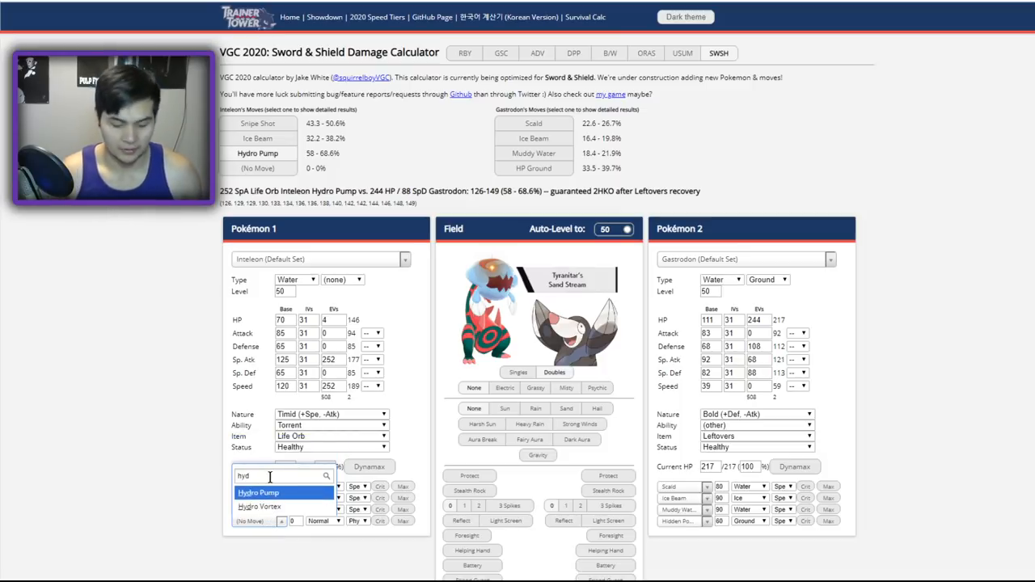
text(ro)
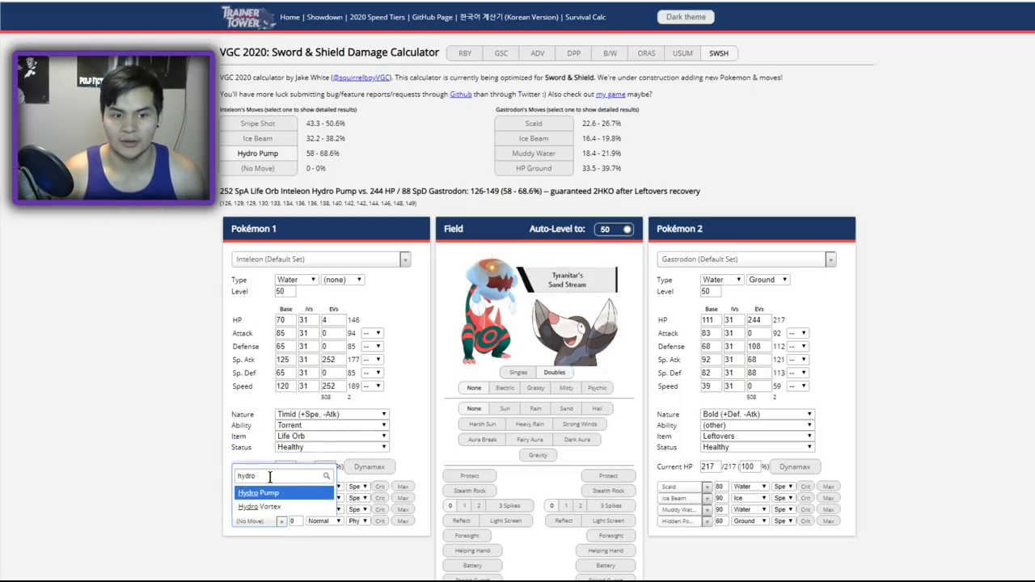
click(258, 492)
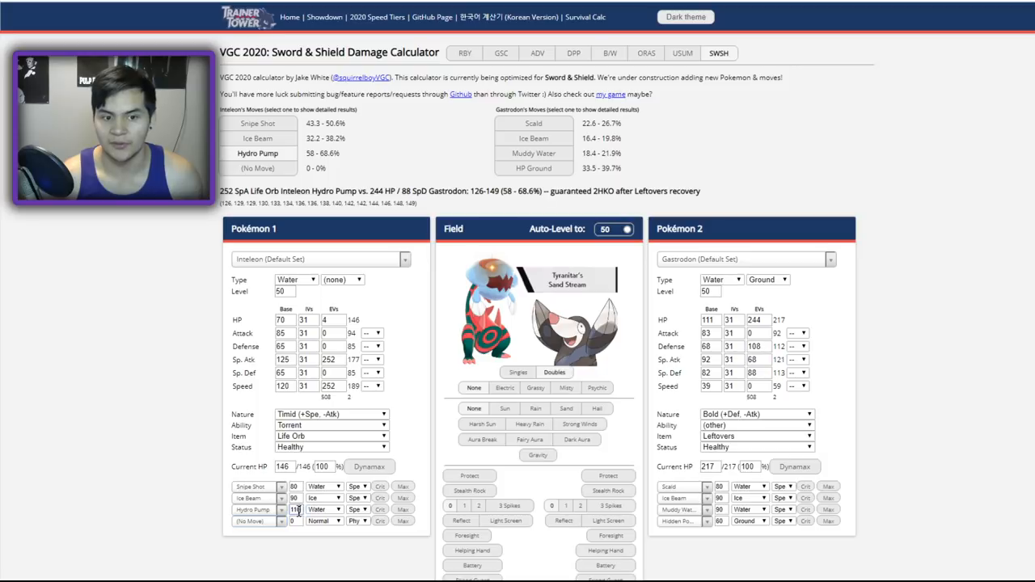